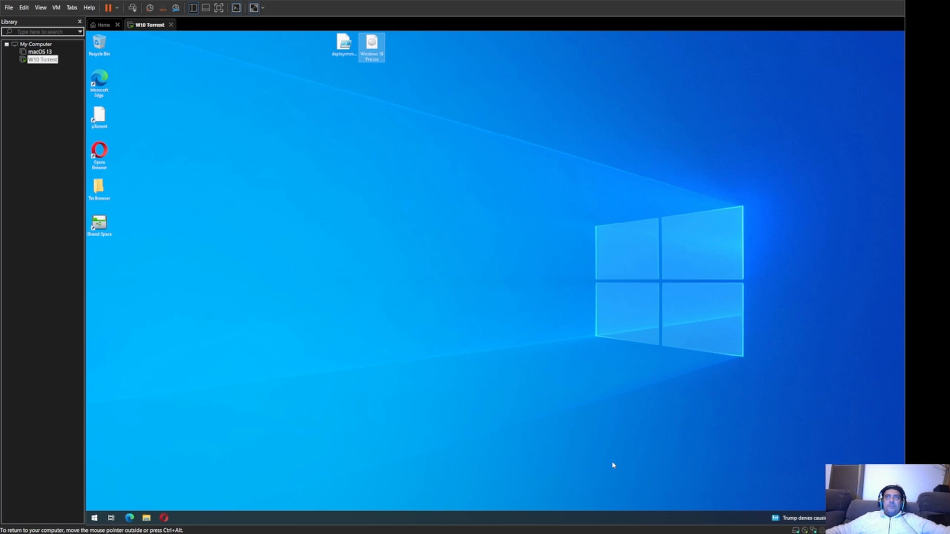
mouse_move(336, 262)
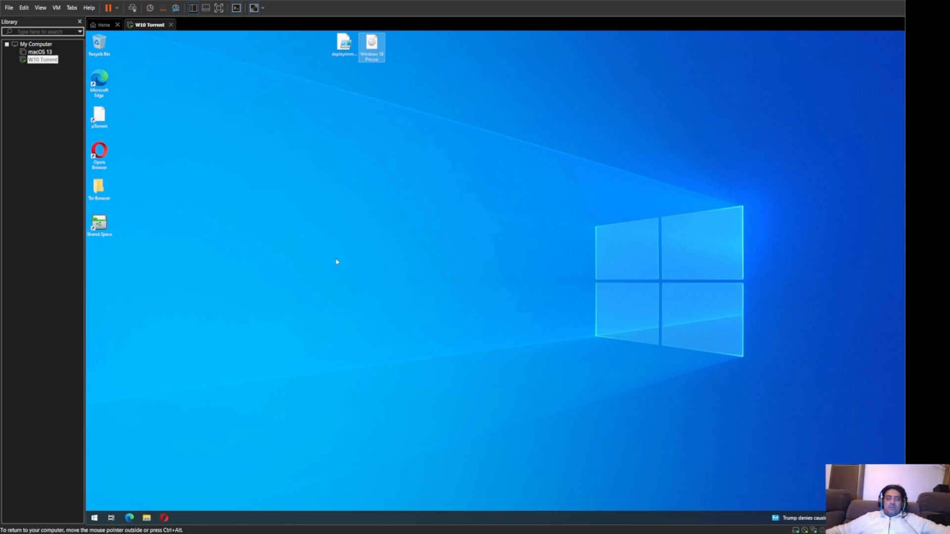
mouse_move(486, 297)
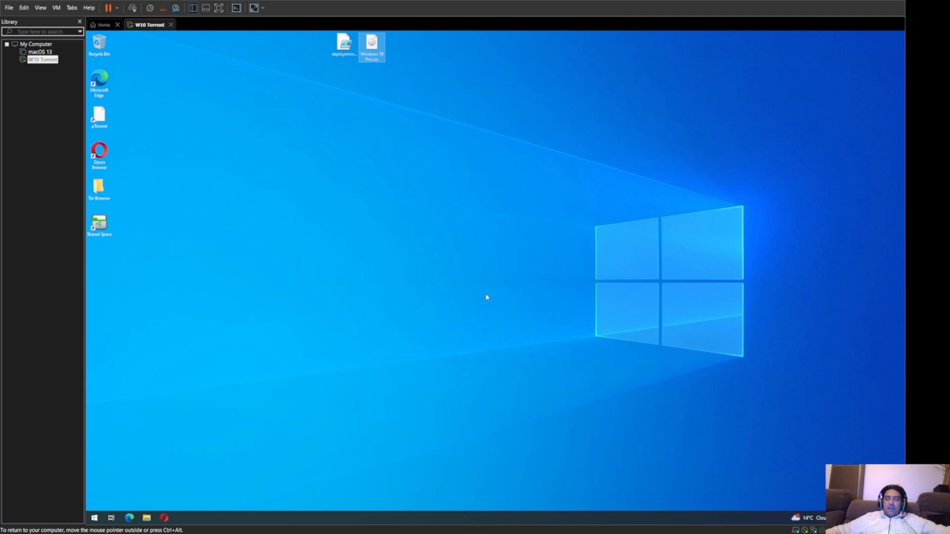
mouse_move(324, 285)
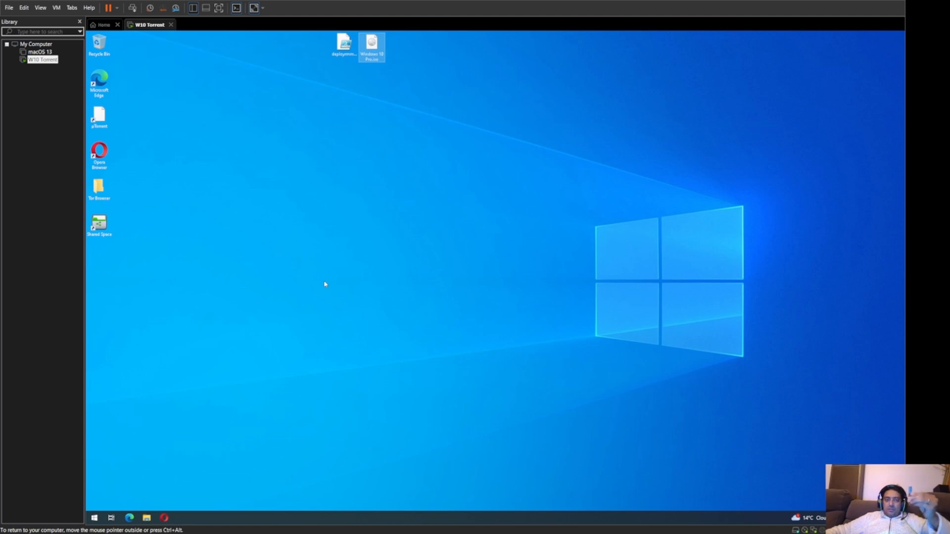
mouse_move(170, 490)
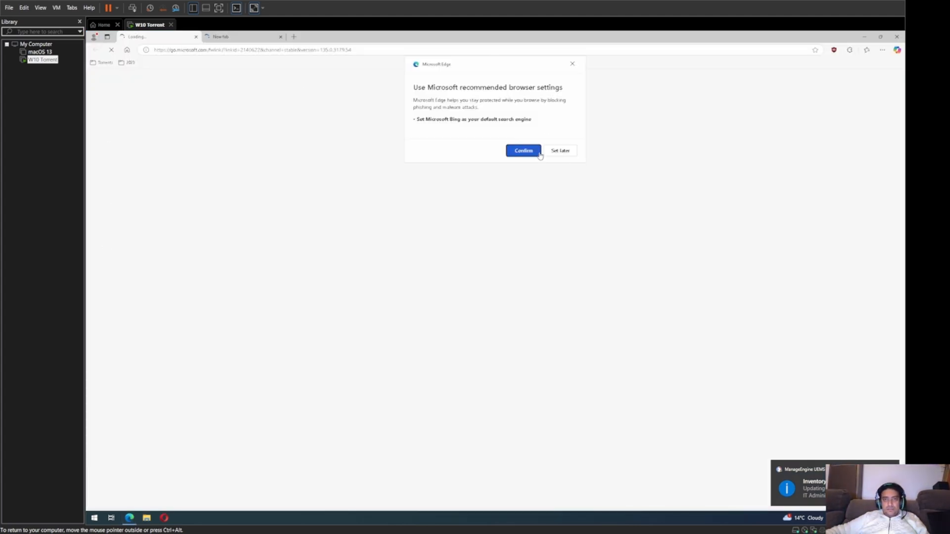
Step: Accept the recommended Edge settings and go to the Google home page
click(522, 151)
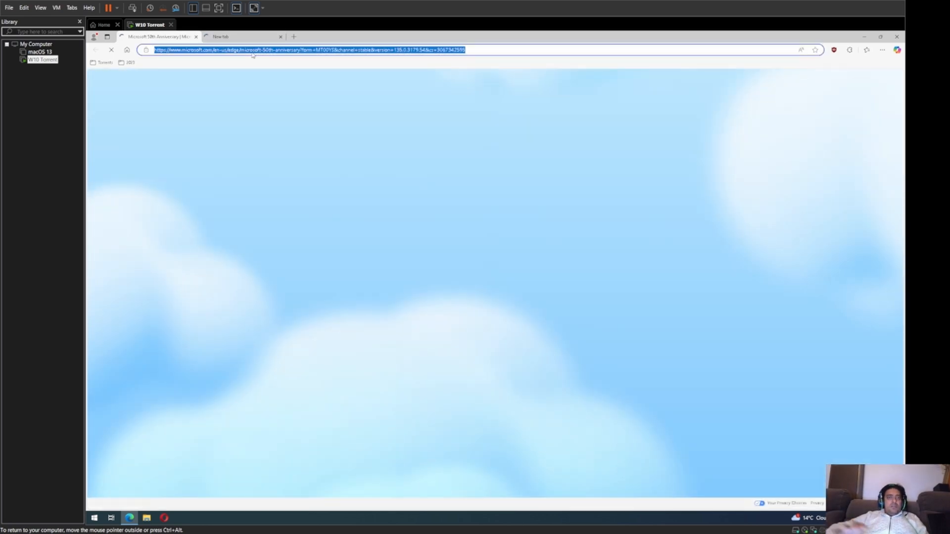
text(goog)
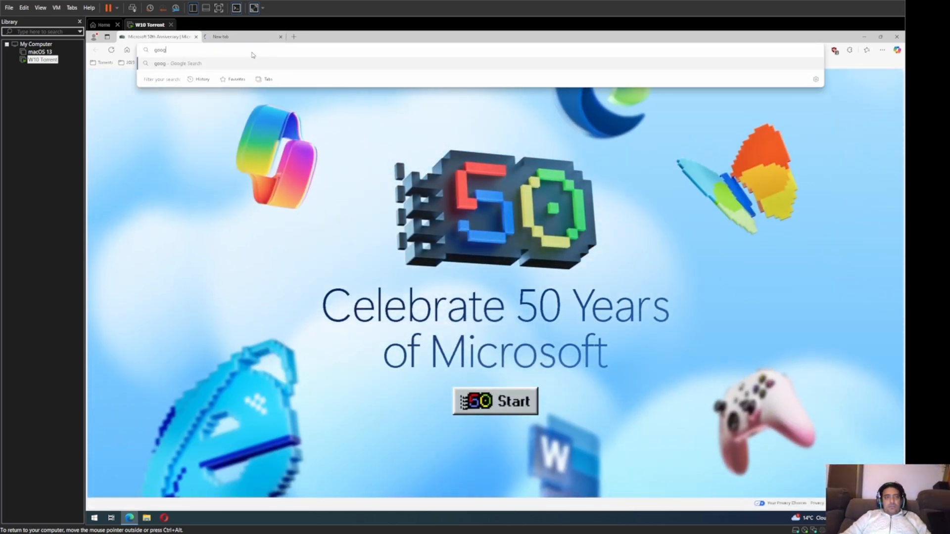
key(Return)
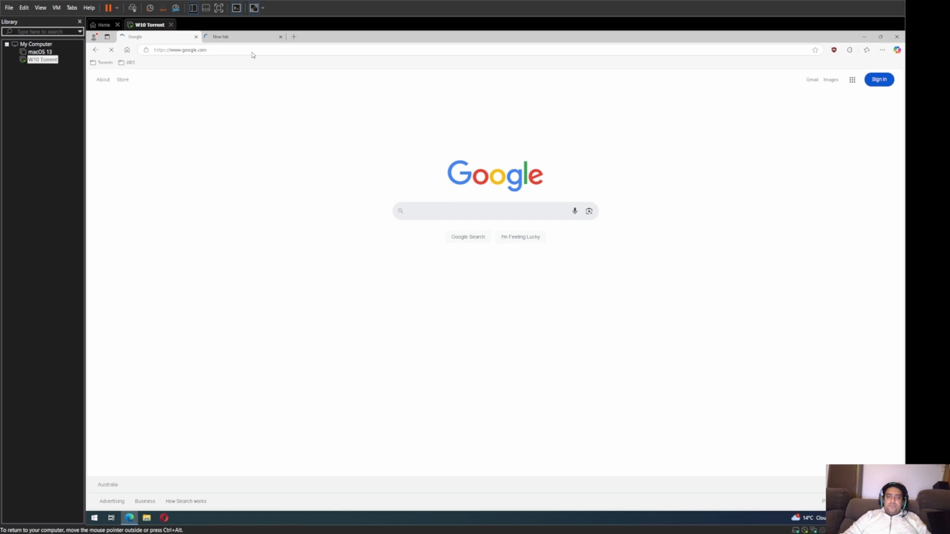
Step: Search Google for 'download windows 10 iso'
text(download windows 10)
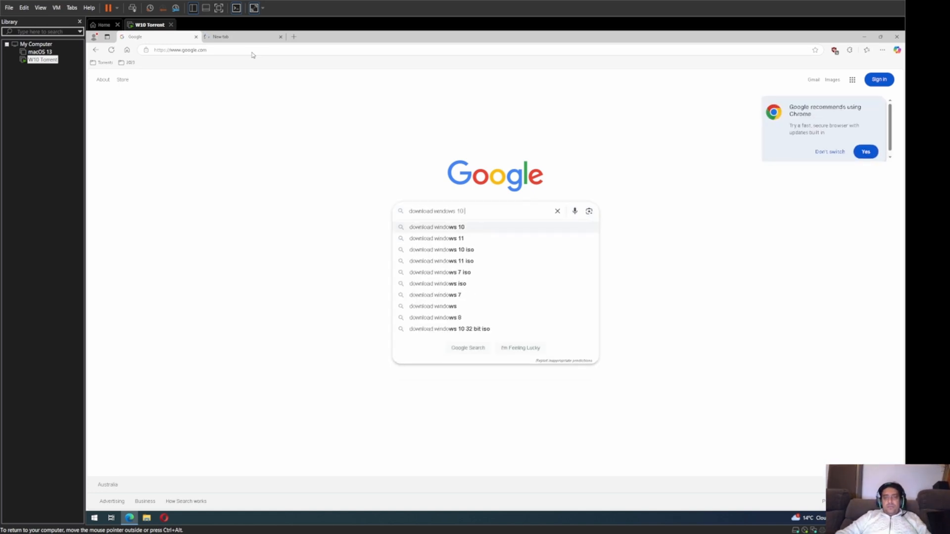
text(iso)
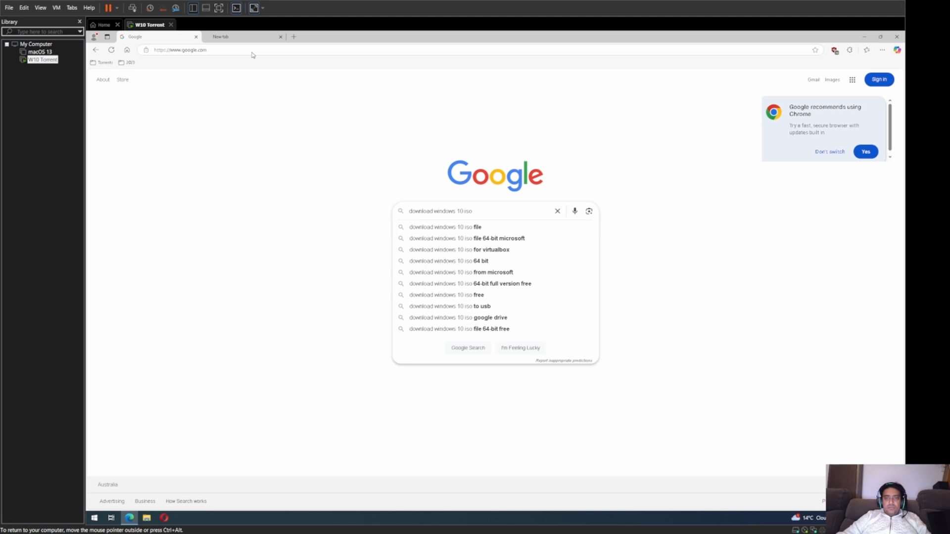
key(Return)
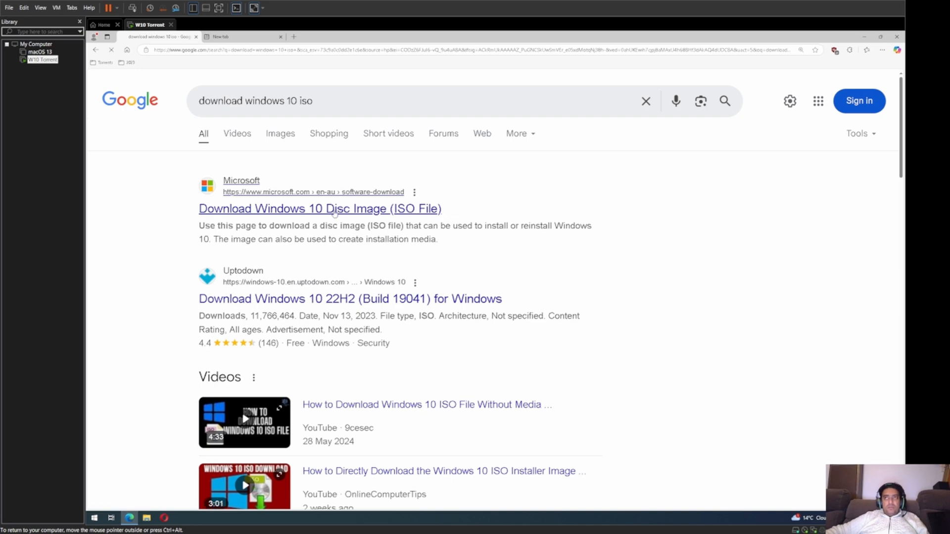
Step: Open Microsoft's Windows 10 disc image page from the search results
click(320, 208)
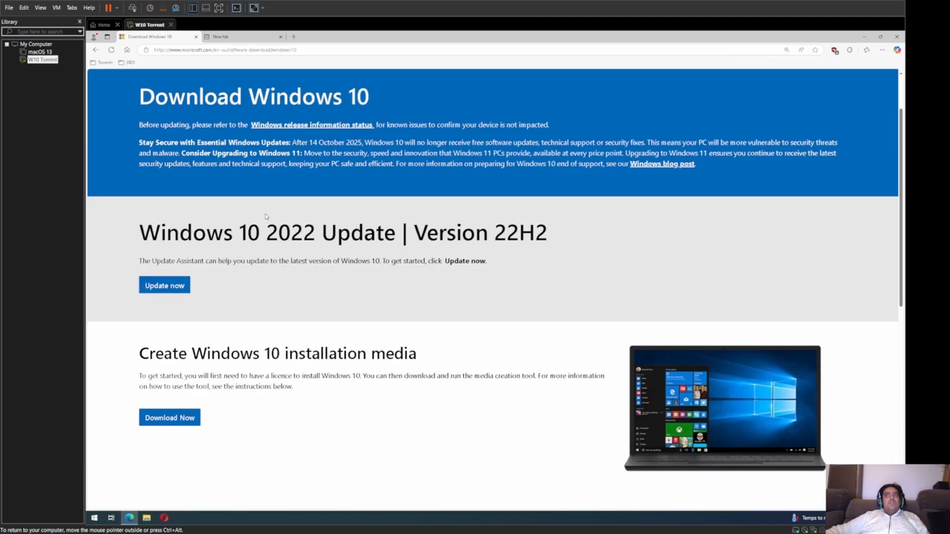
scroll(down, 3)
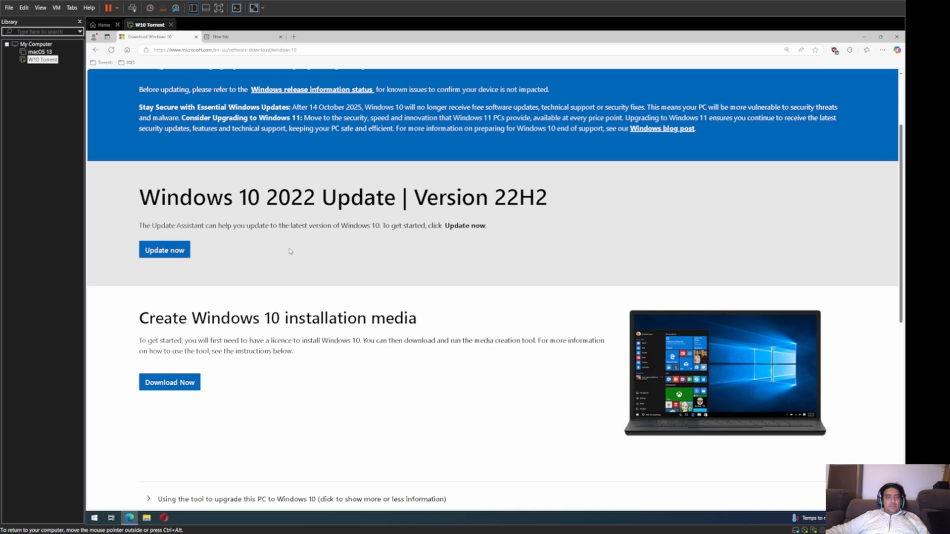
scroll(down, 3)
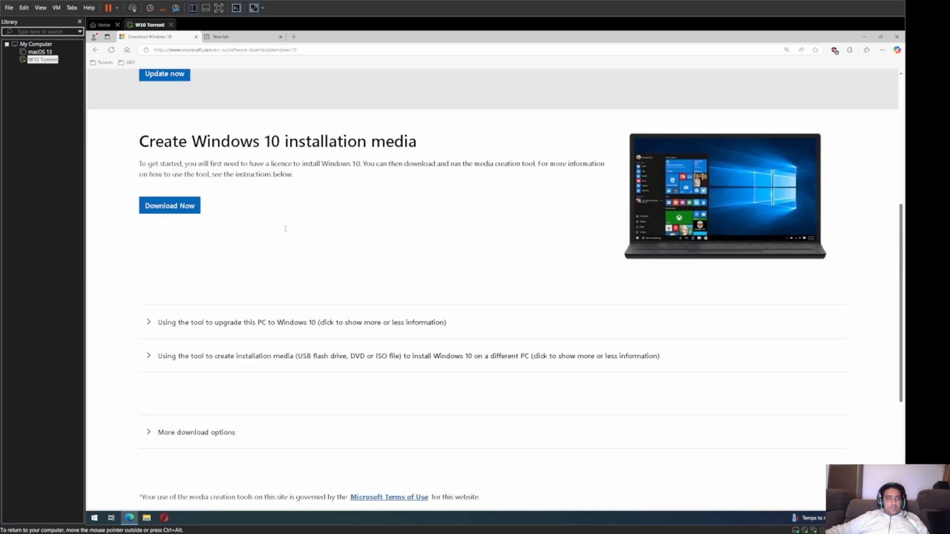
mouse_move(288, 235)
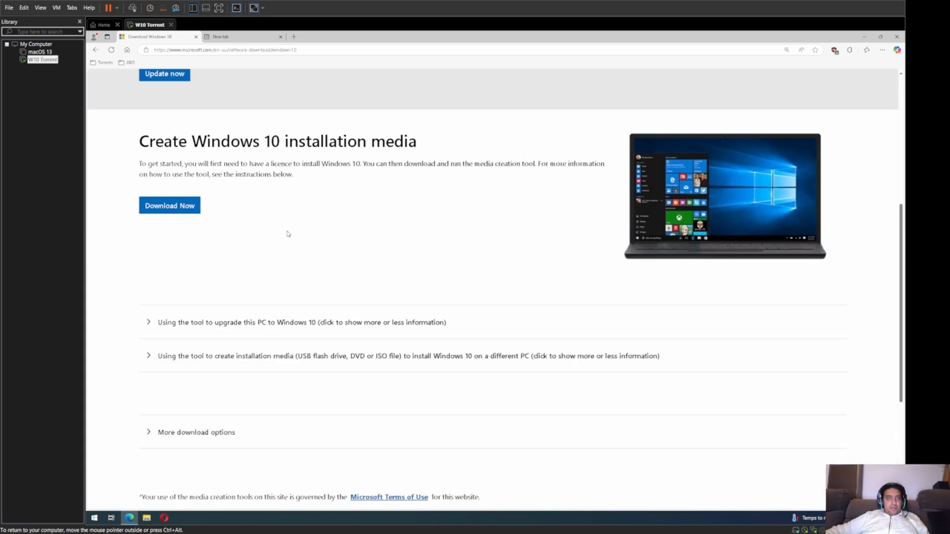
scroll(up, 3)
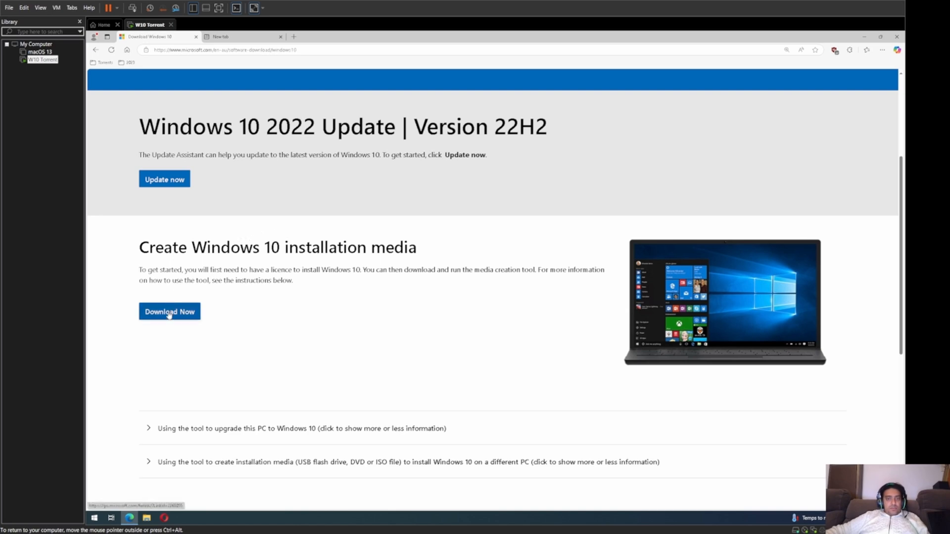
Step: Download the media creation tool, delete it from Downloads, and expand More download options
click(170, 311)
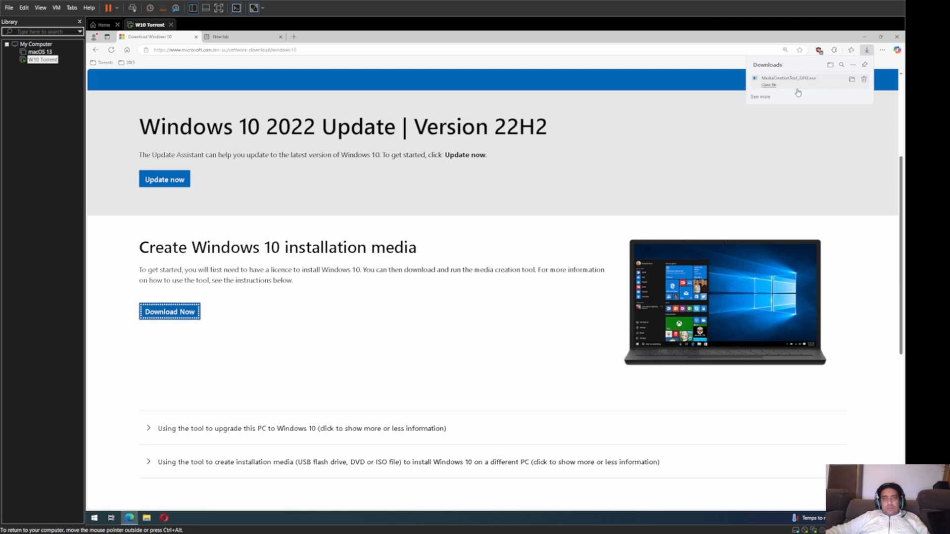
click(863, 79)
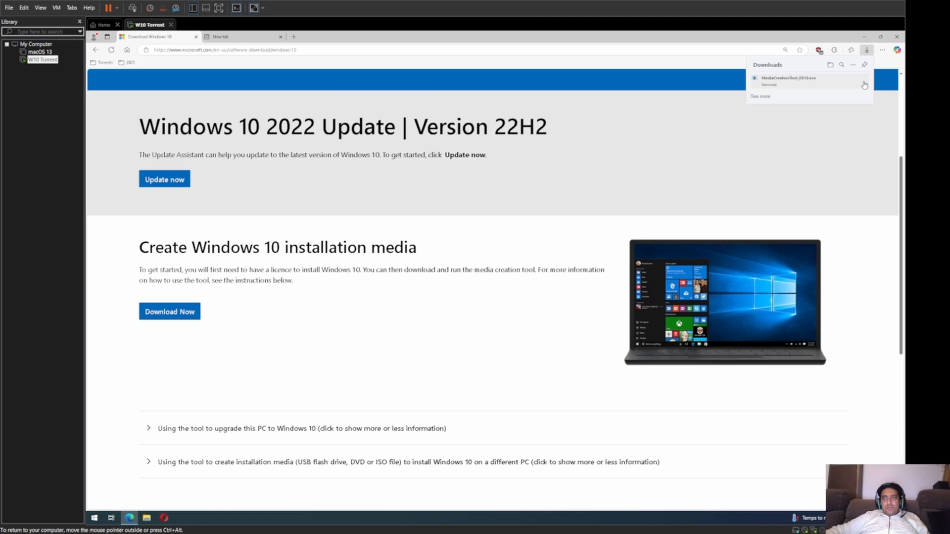
scroll(down, 3)
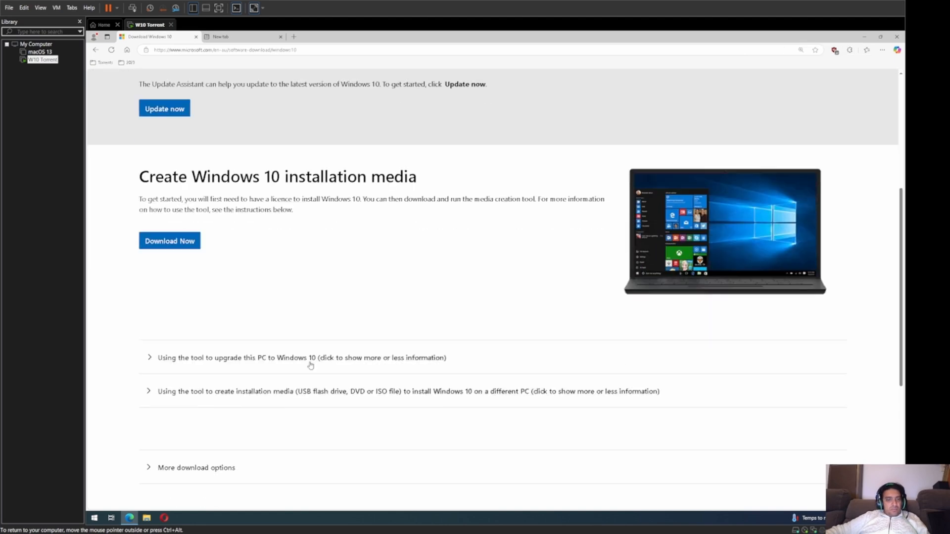
scroll(down, 3)
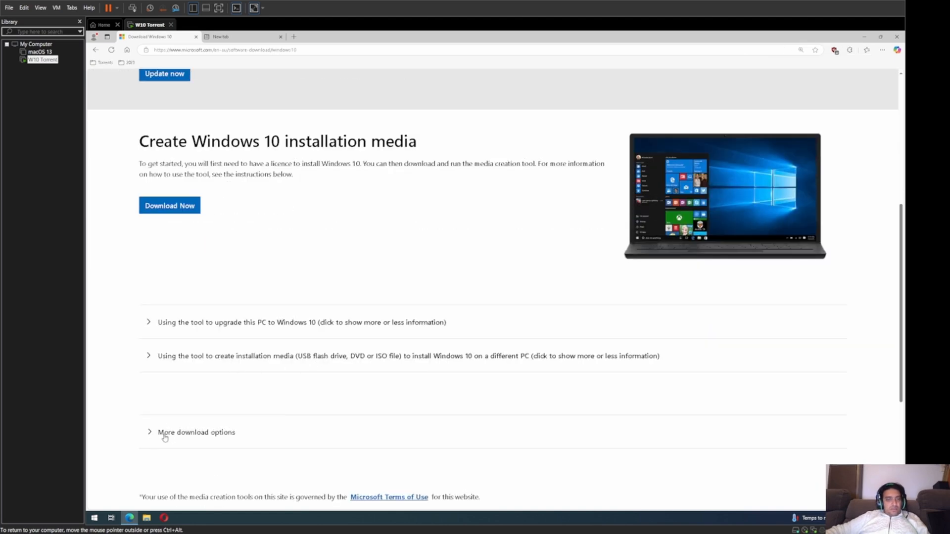
click(196, 432)
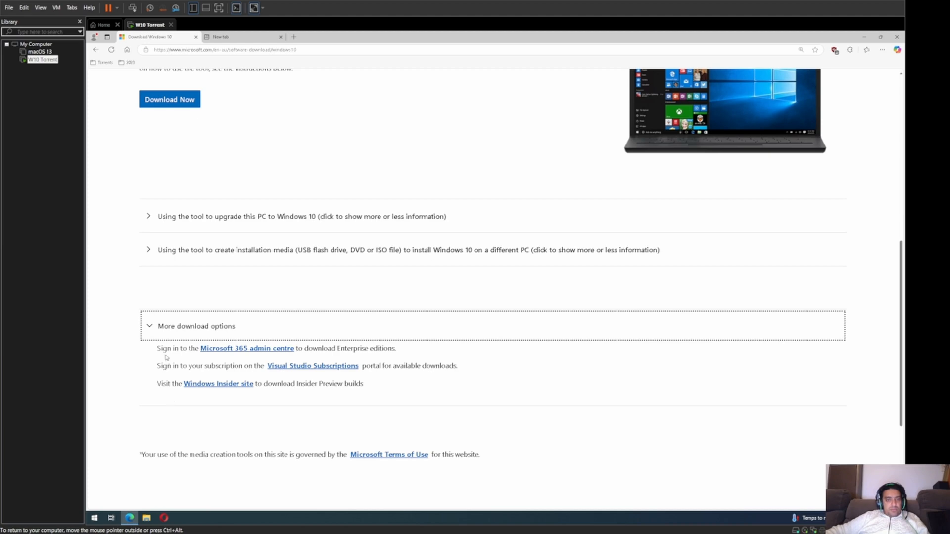
Step: Return to the Software Download home page and open the Windows 10 download page
scroll(down, 3)
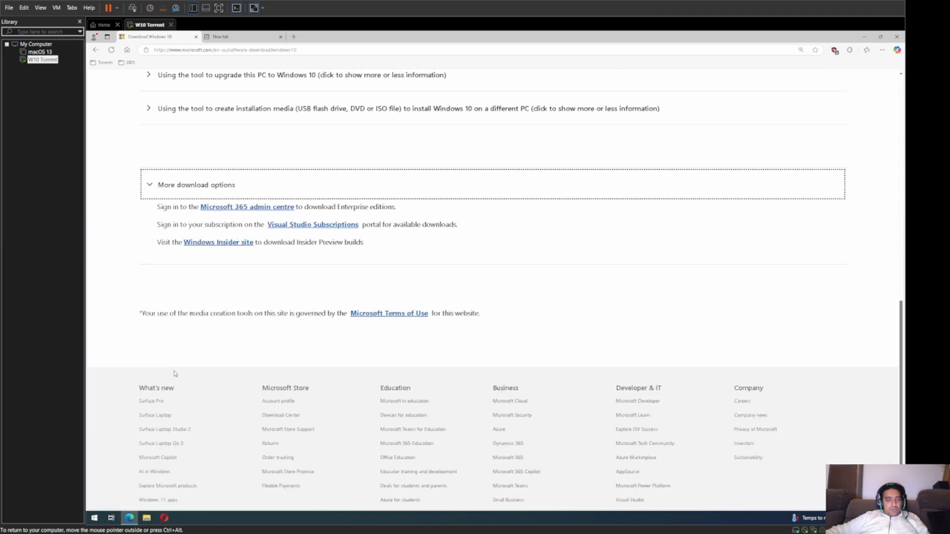
scroll(up, 3)
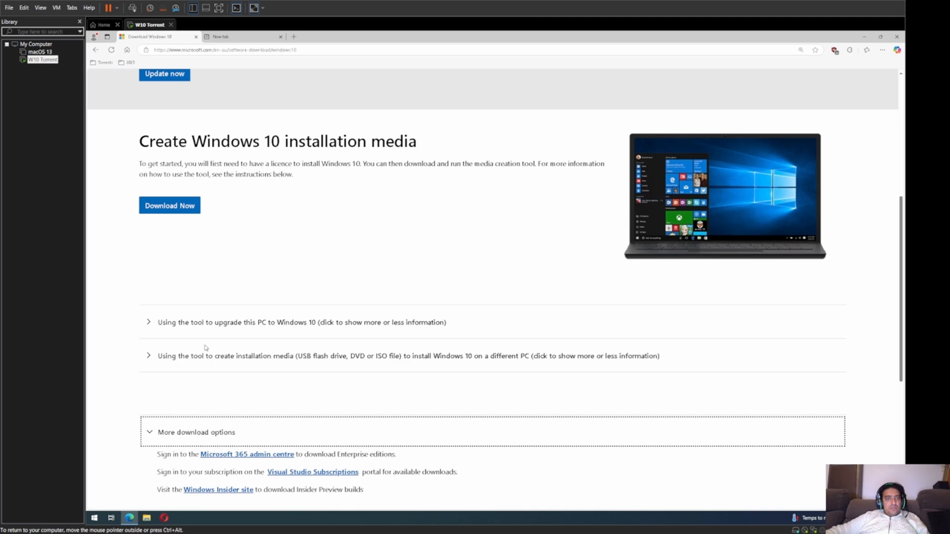
scroll(up, 3)
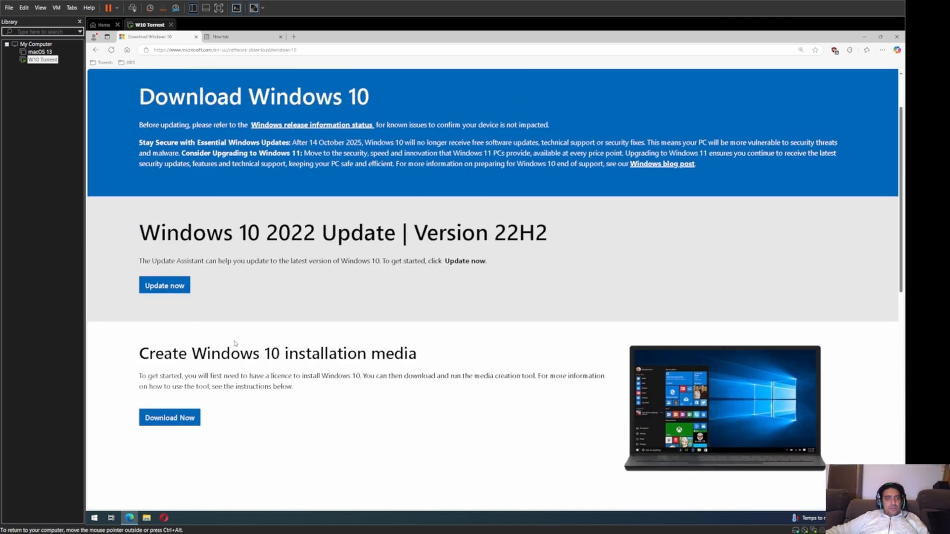
scroll(up, 3)
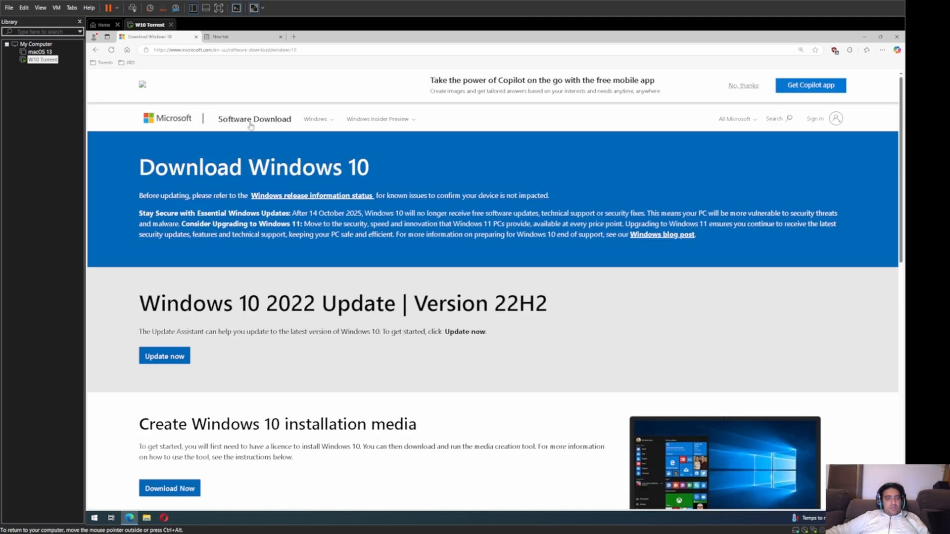
click(254, 118)
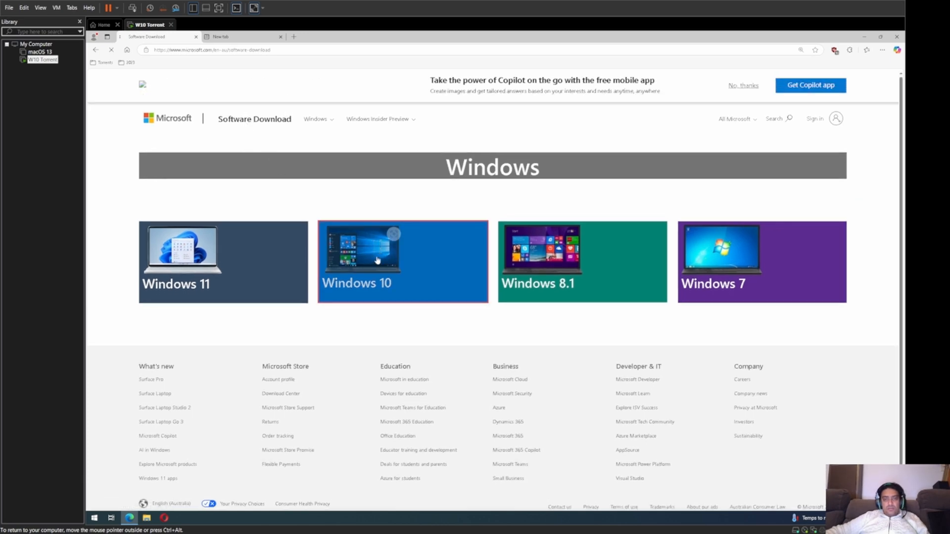
click(402, 261)
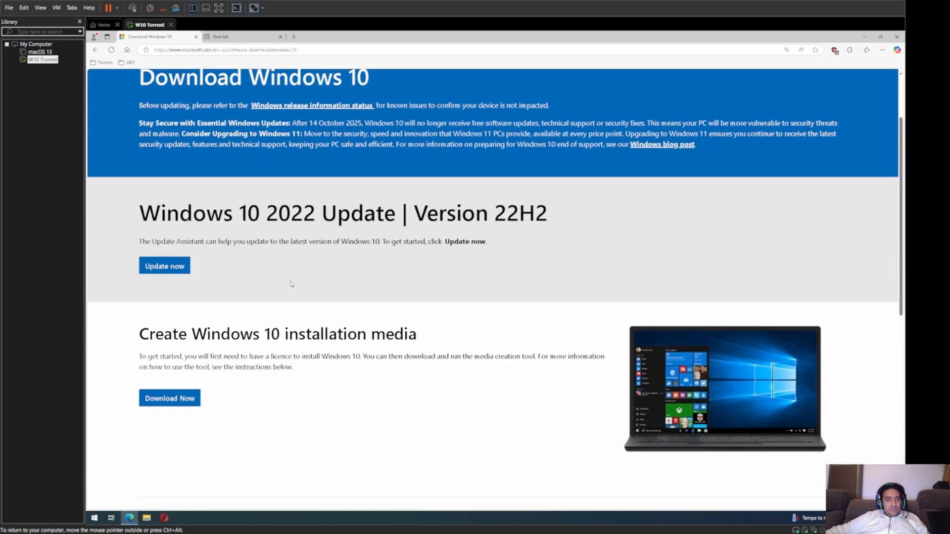
scroll(down, 3)
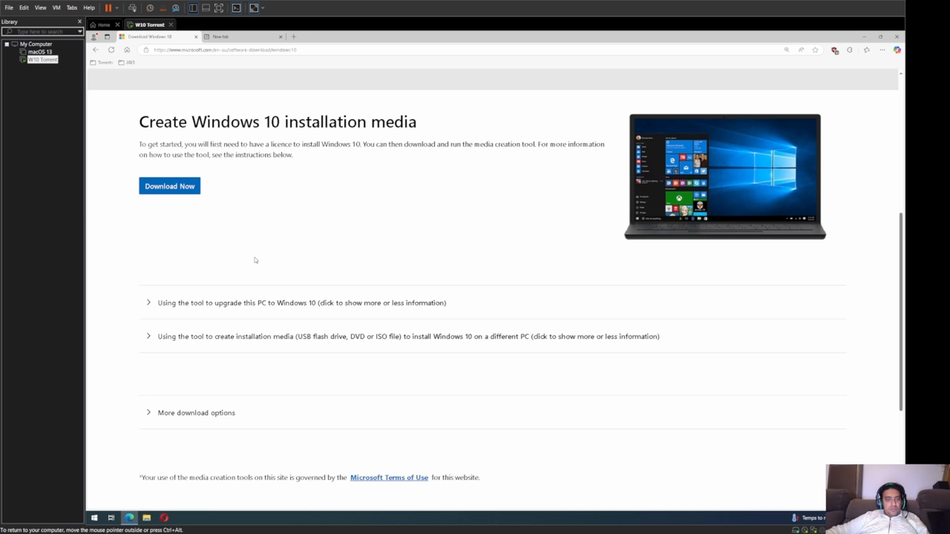
scroll(up, 3)
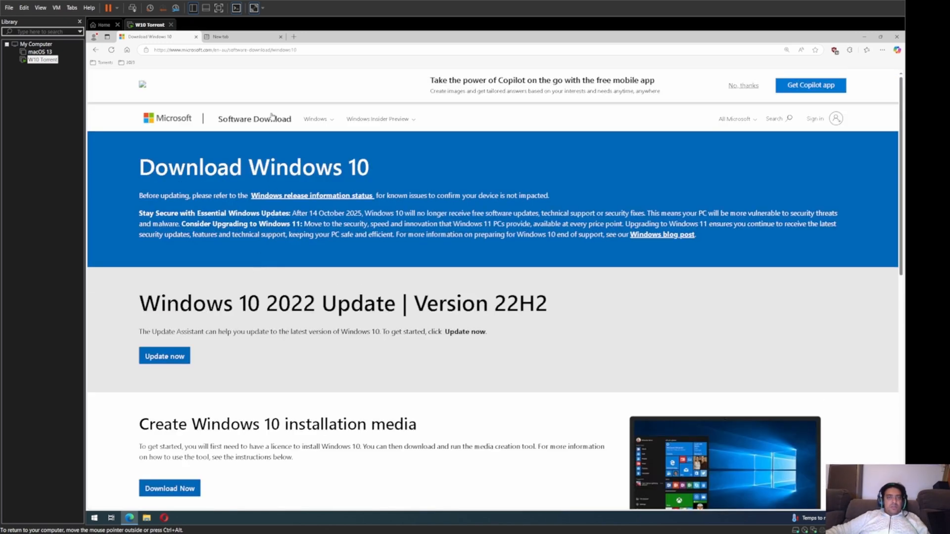
Step: Search for a Windows 11 ISO and open Microsoft's Download Windows 11 result
click(224, 49)
text(download windows 10 iso)
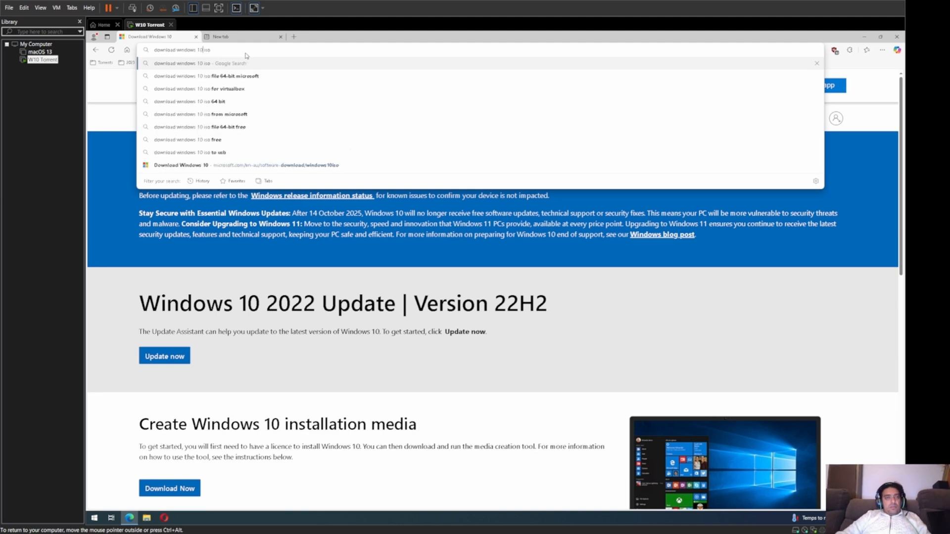
key(Return)
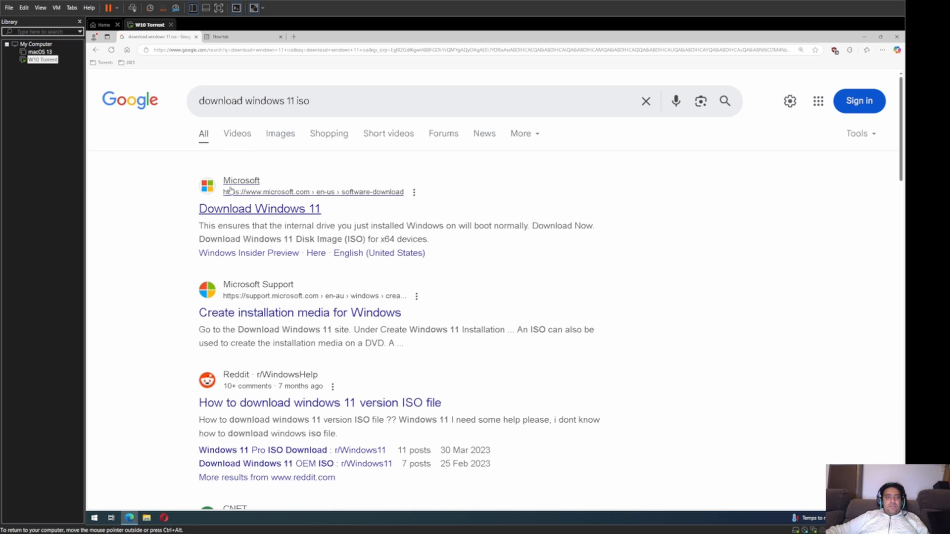
mouse_move(250, 182)
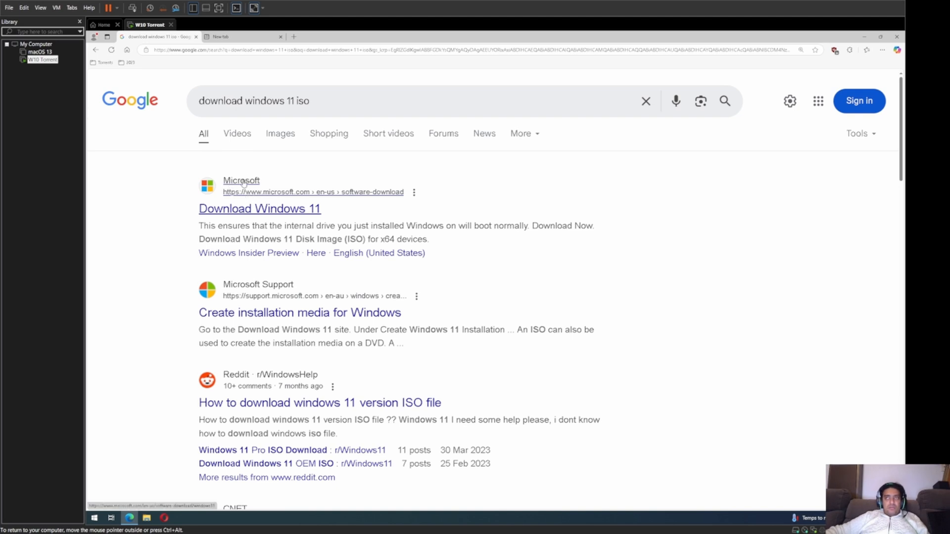
mouse_move(244, 213)
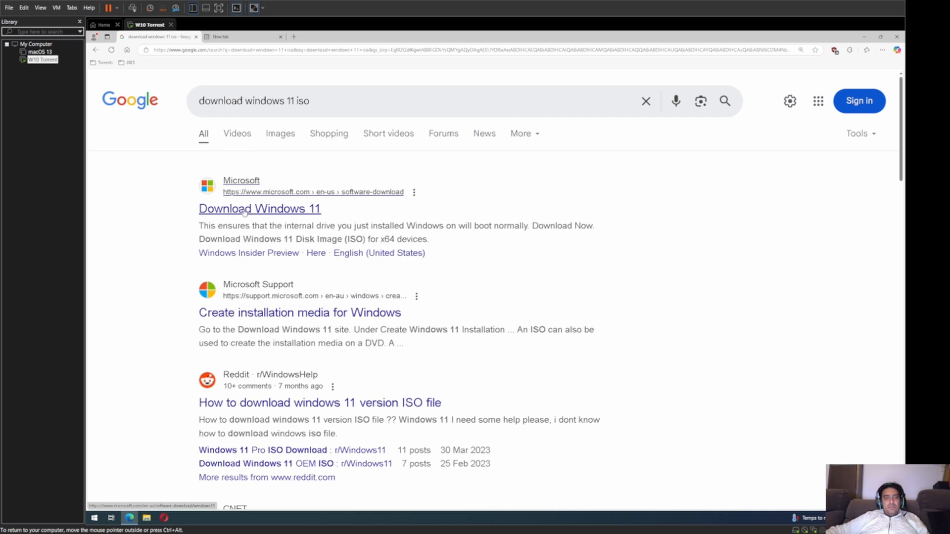
click(260, 208)
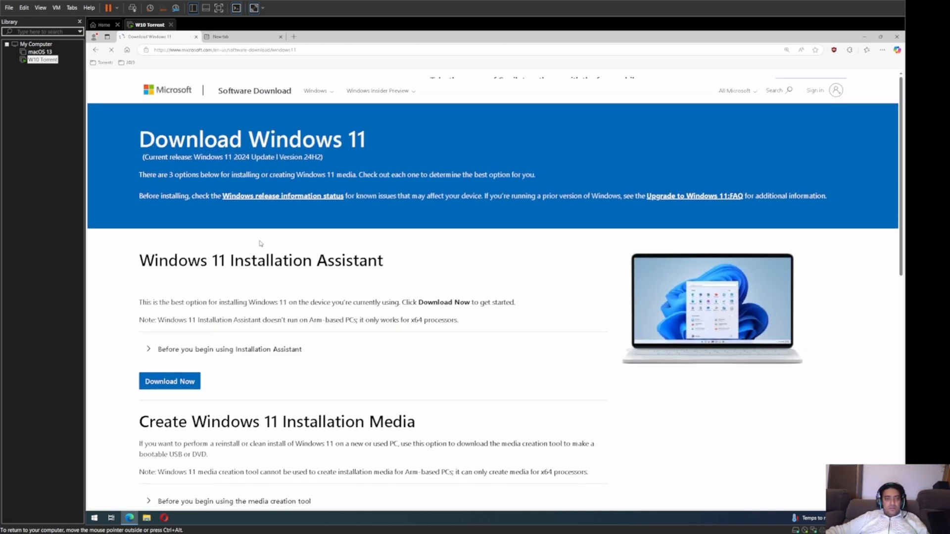
Step: Scroll down to the 'Download Windows 11 Disk Image (ISO)' for x64 devices section
scroll(down, 3)
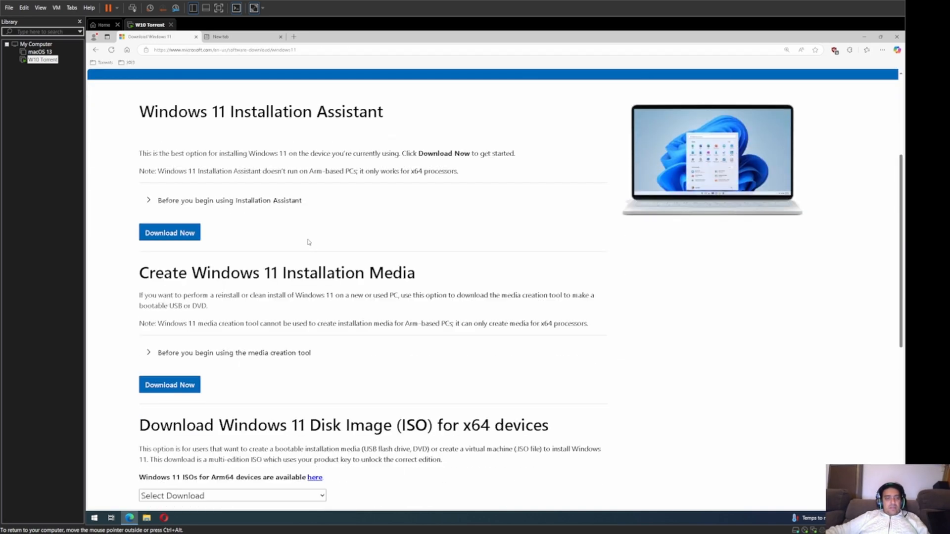
scroll(down, 3)
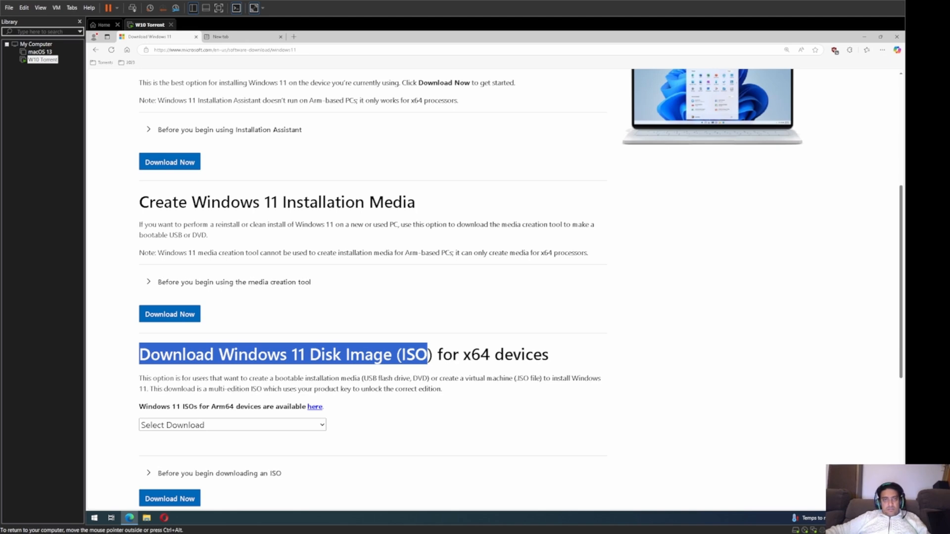
mouse_move(260, 193)
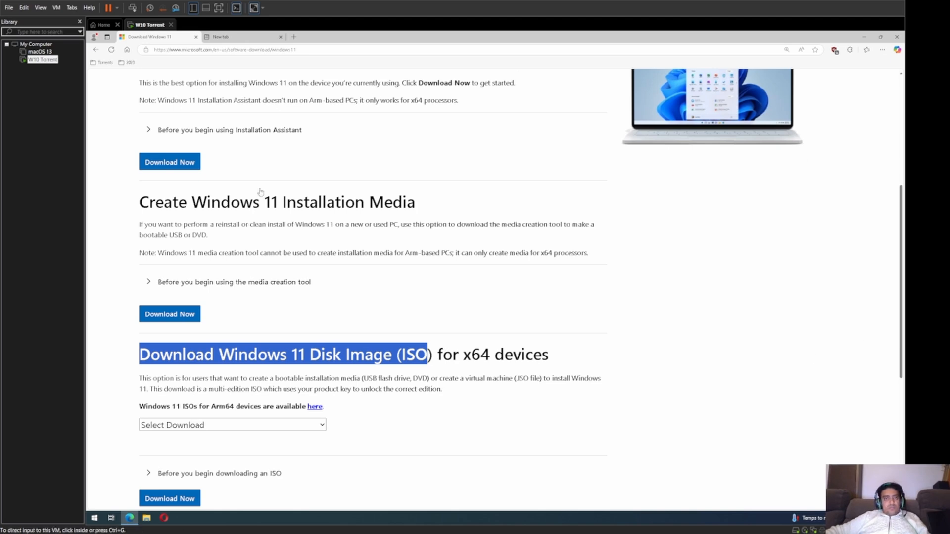
mouse_move(275, 170)
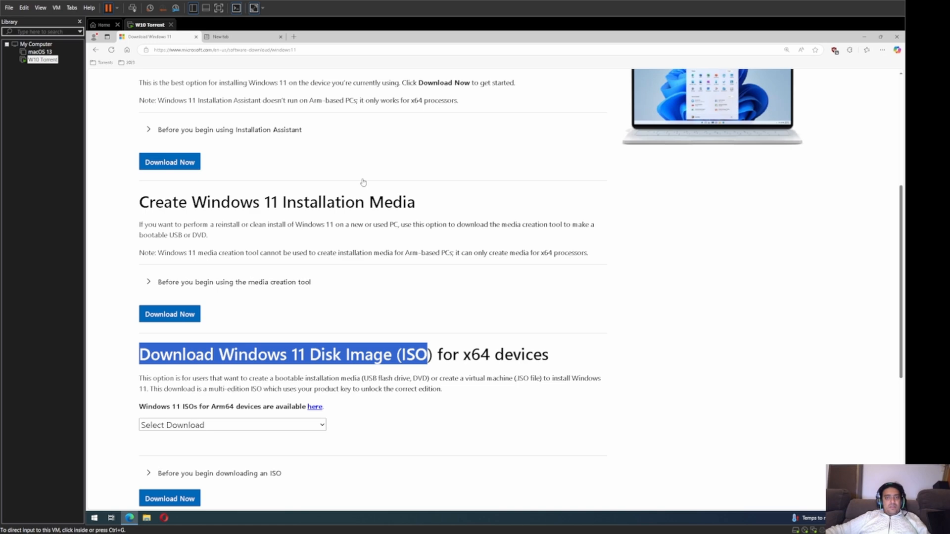
mouse_move(407, 431)
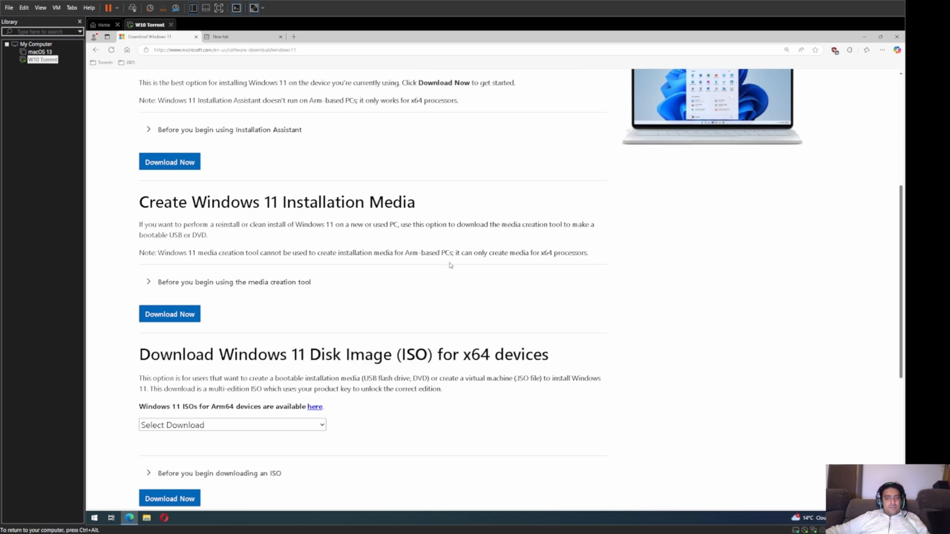
Step: Choose 'Windows 11 (multi-edition ISO)' and submit it with Download Now
scroll(down, 3)
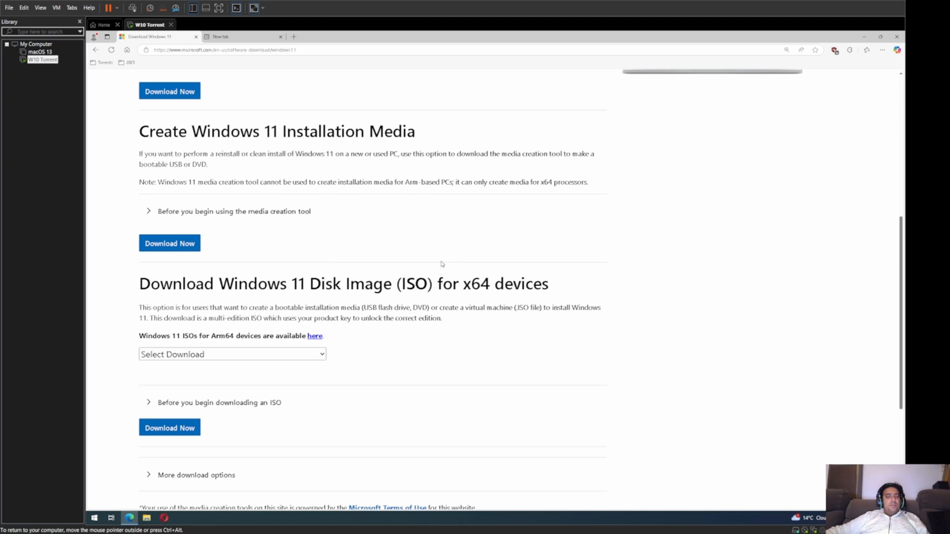
scroll(down, 3)
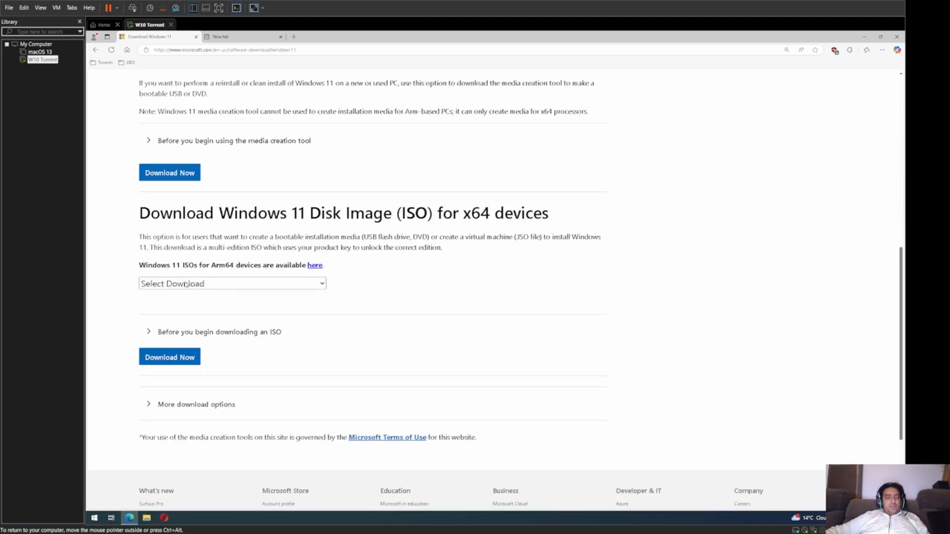
click(232, 283)
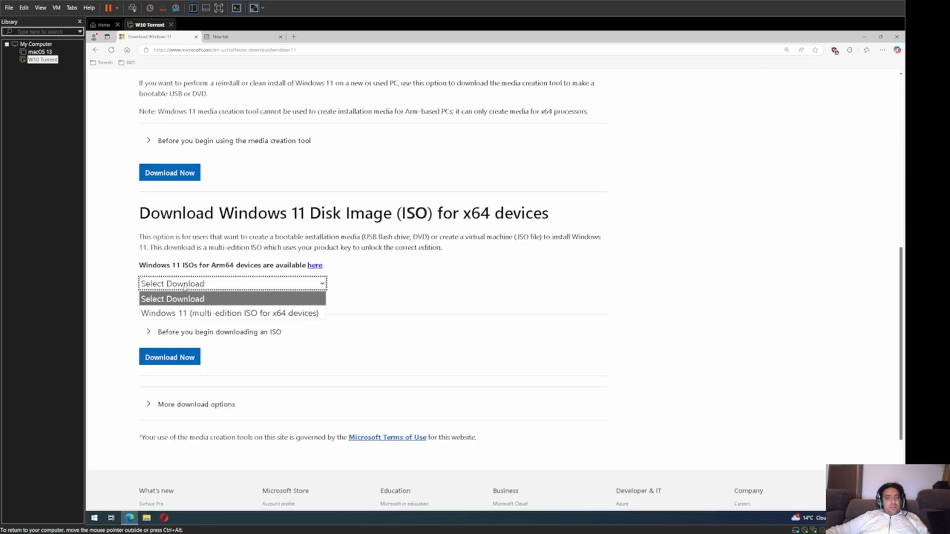
click(229, 313)
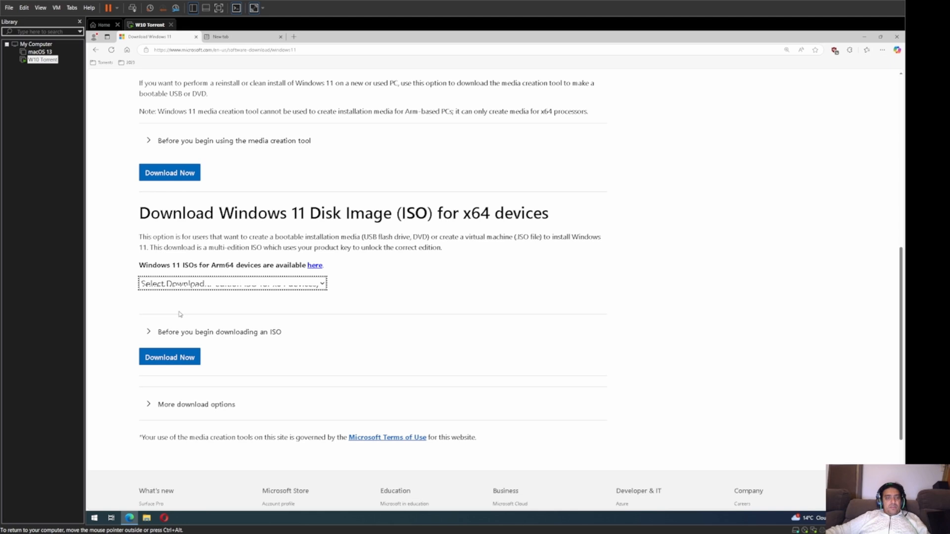
click(232, 284)
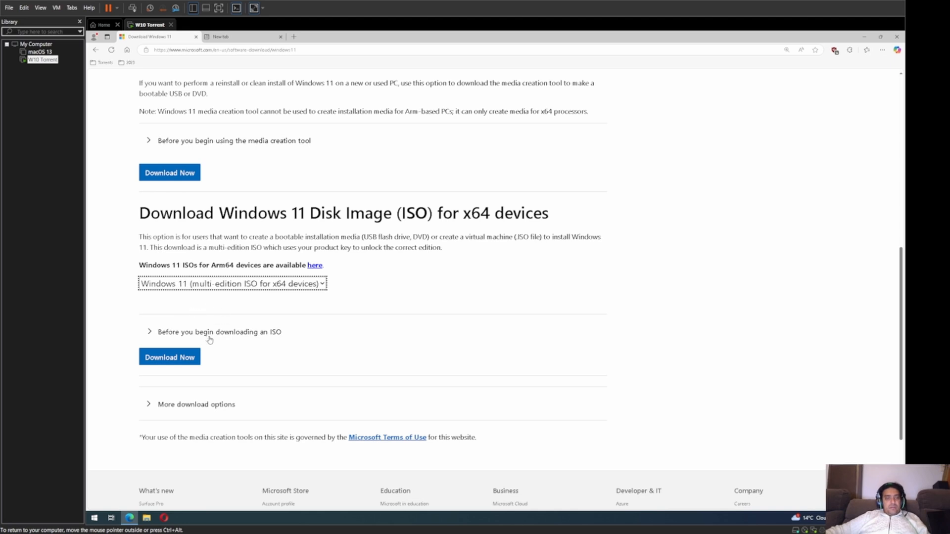
click(169, 357)
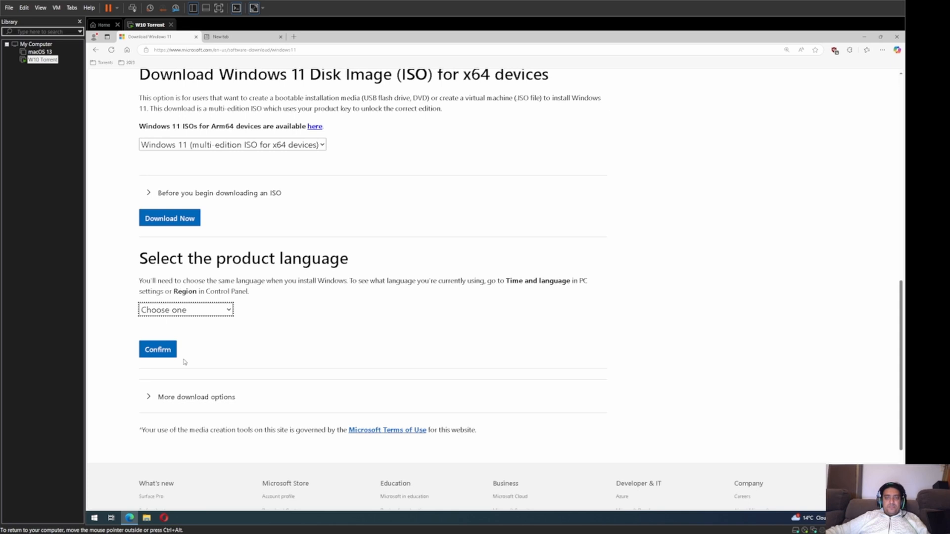
mouse_move(195, 348)
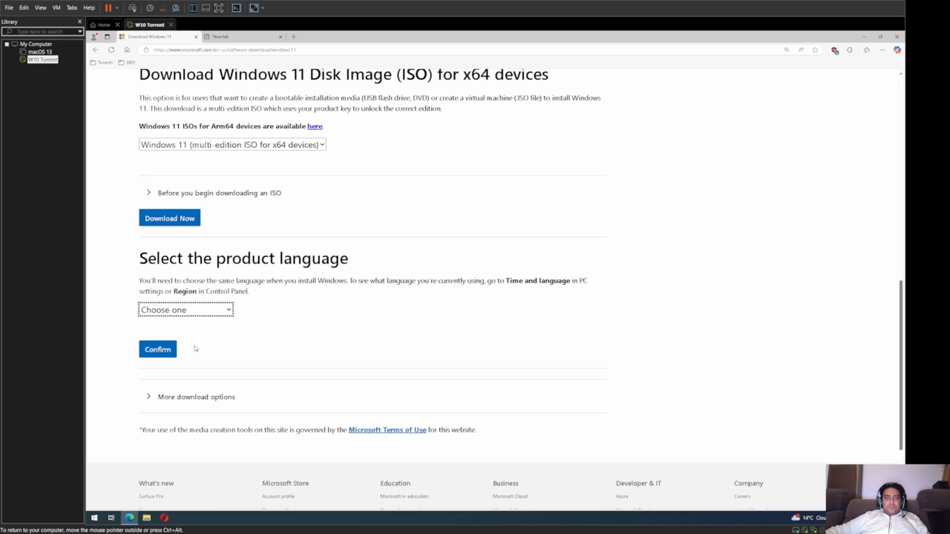
Step: Confirm English International as the language and start the 64-bit download
click(185, 310)
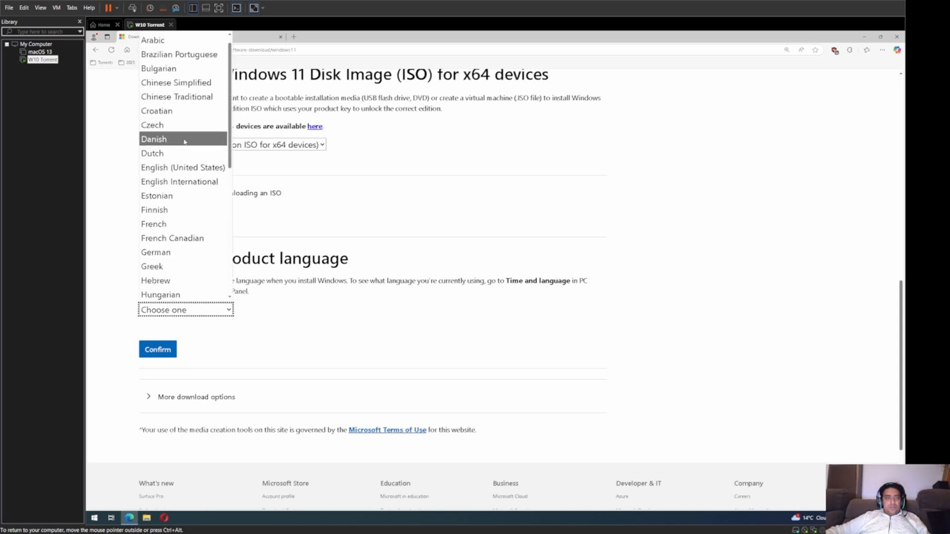
mouse_move(179, 181)
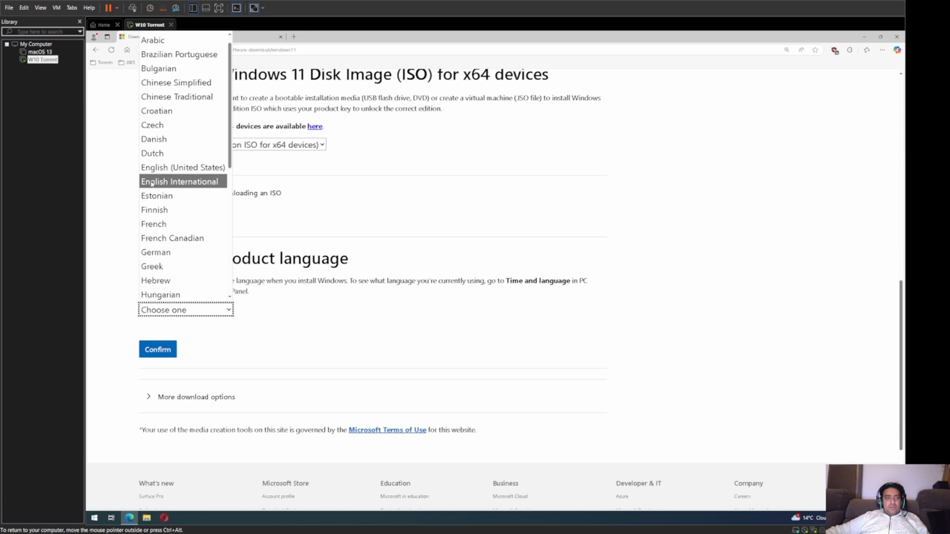
click(179, 181)
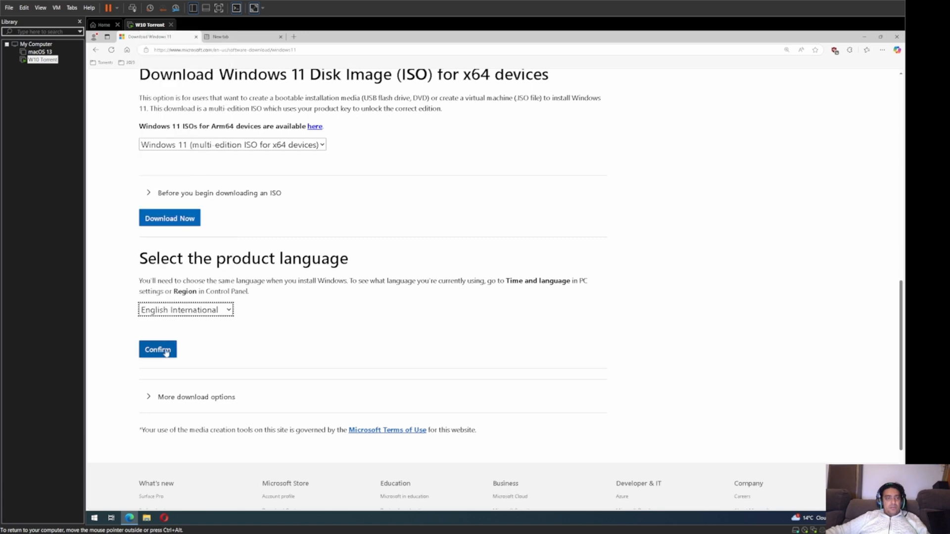
click(157, 350)
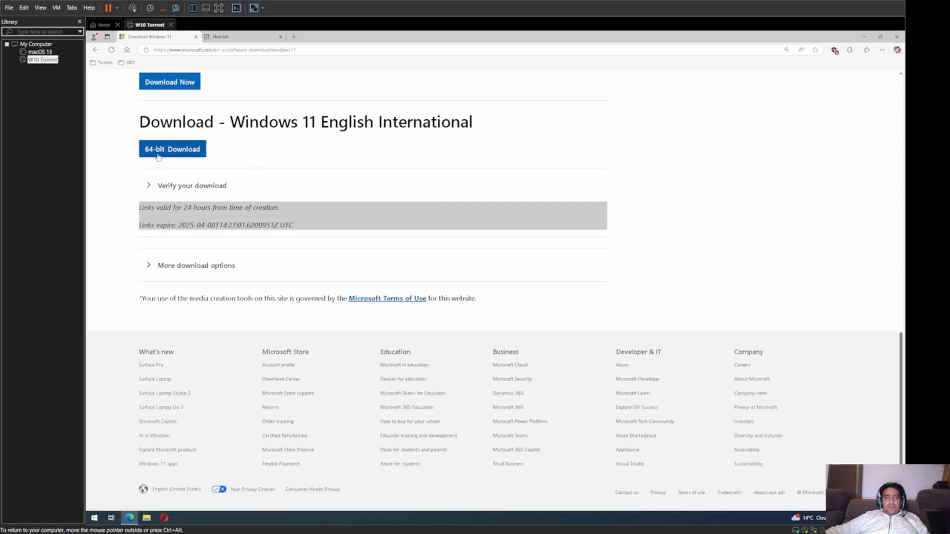
click(172, 149)
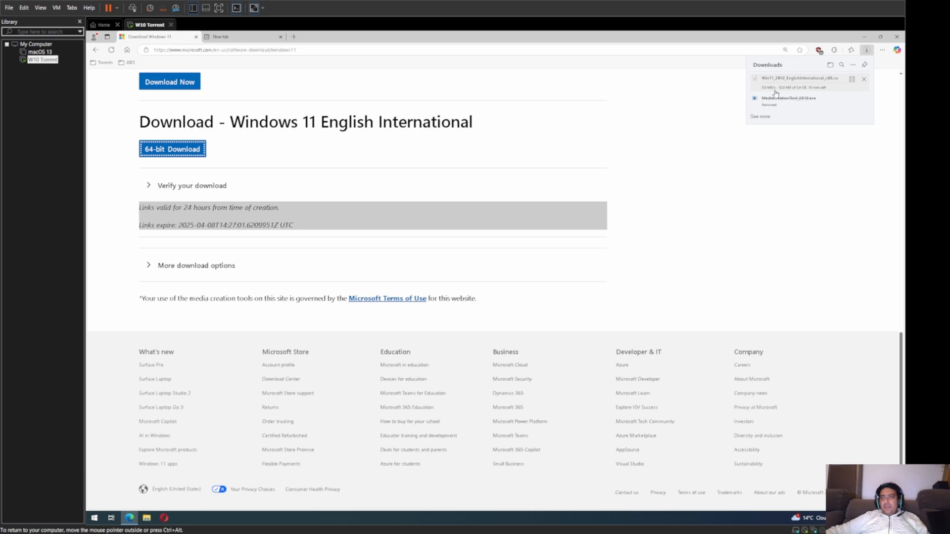
Step: Close Edge to reveal the desktop with the 4.5 GB disc image file
click(864, 79)
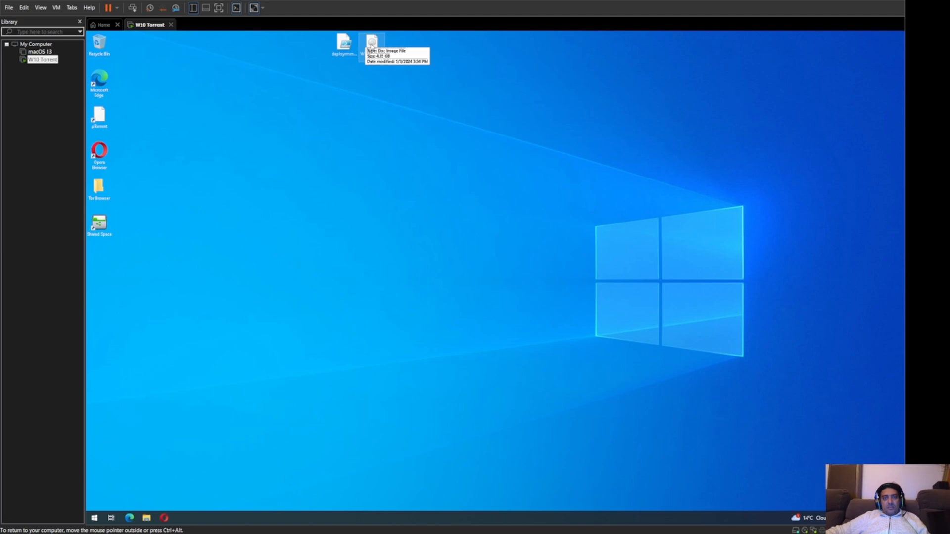
mouse_move(377, 103)
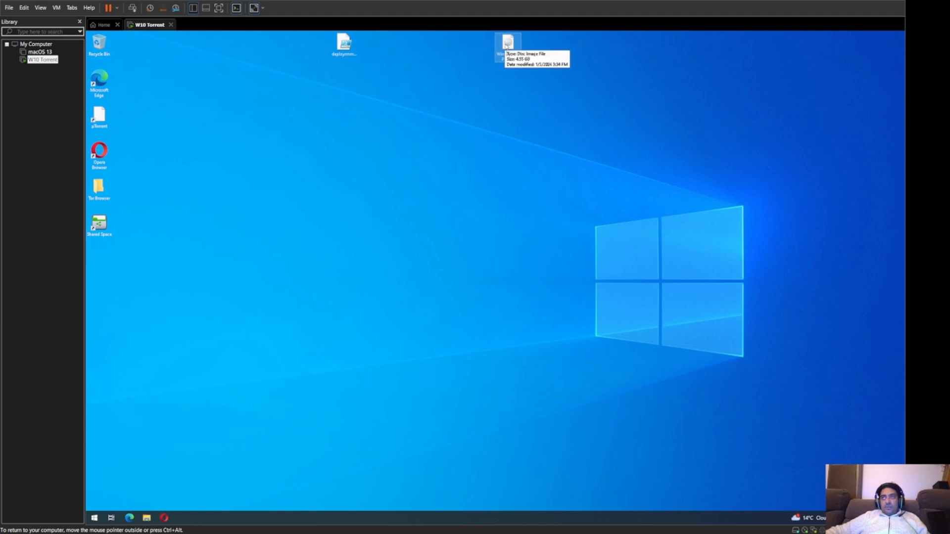
mouse_move(503, 77)
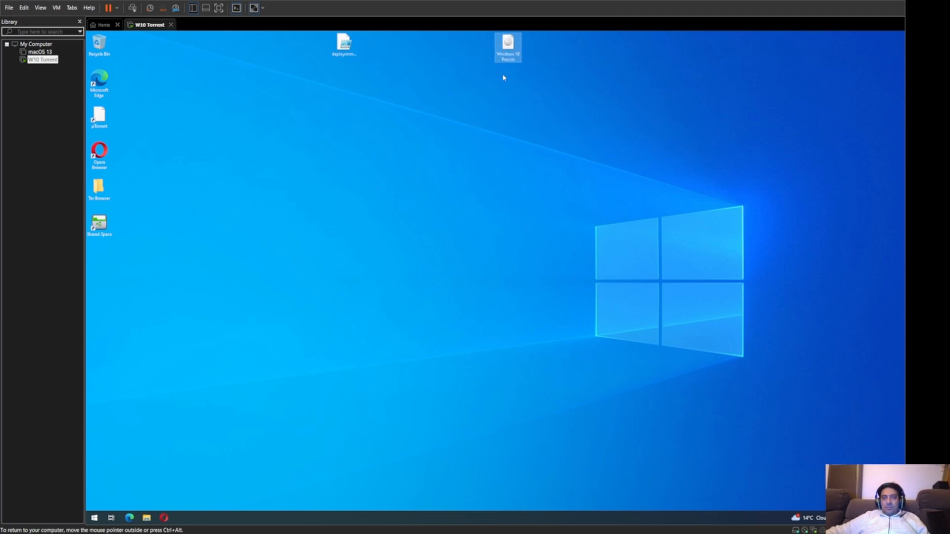
mouse_move(508, 61)
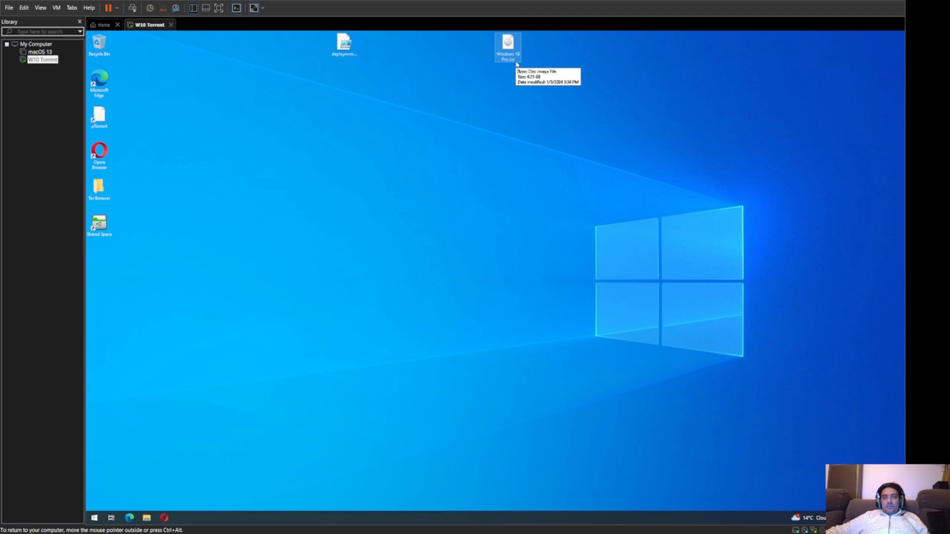
mouse_move(496, 93)
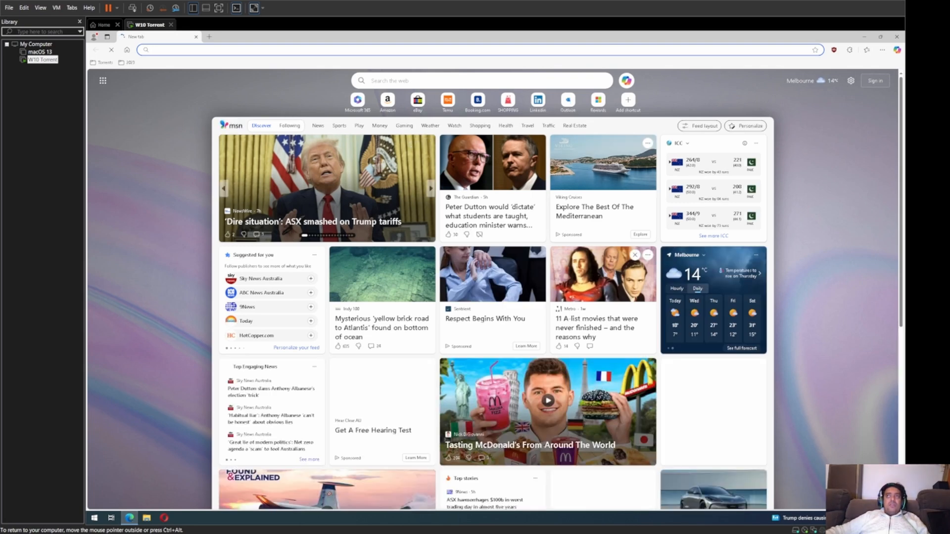
Step: Search Google for rufus and open the official Rufus website
click(801, 50)
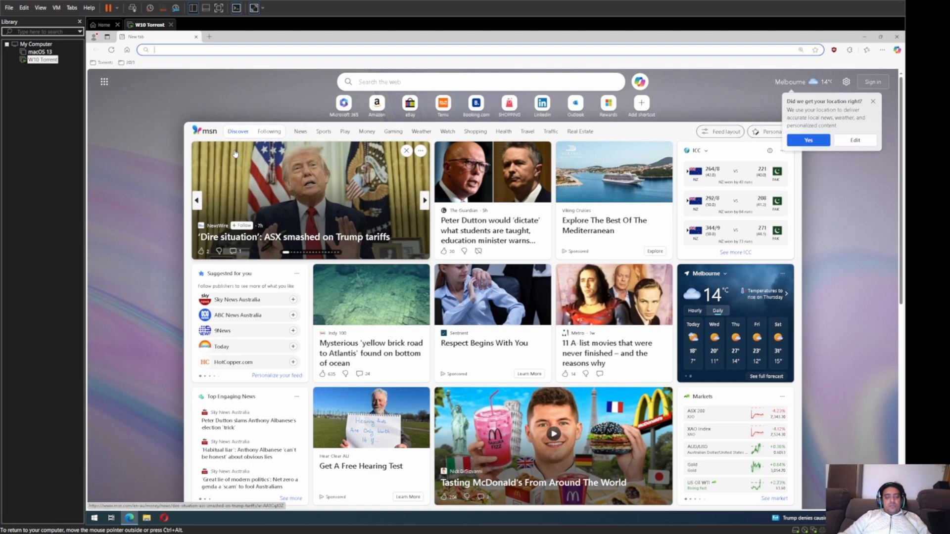
text(rufus)
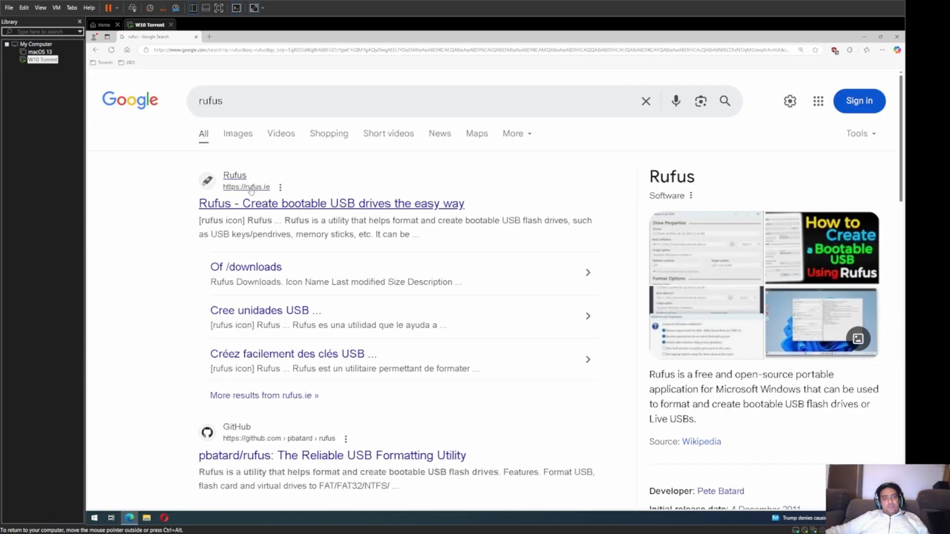
mouse_move(214, 203)
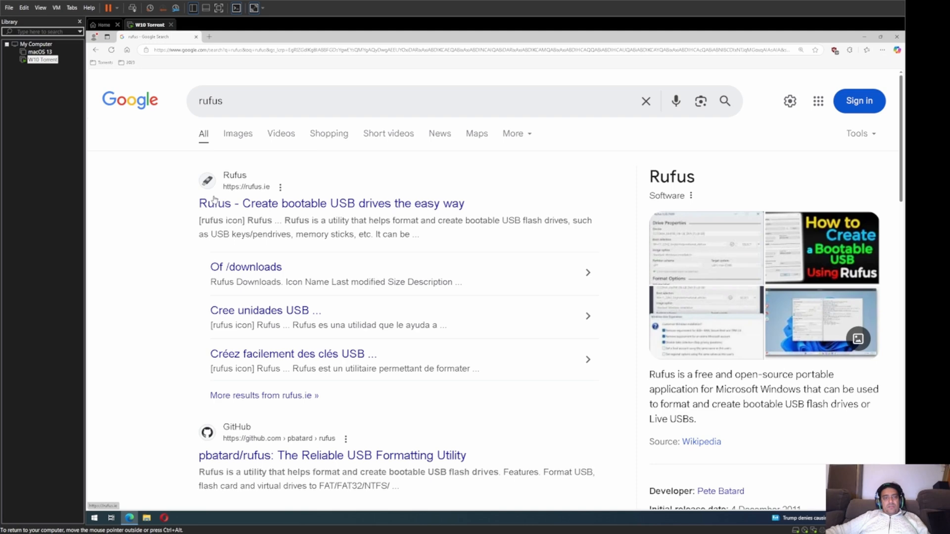
mouse_move(241, 215)
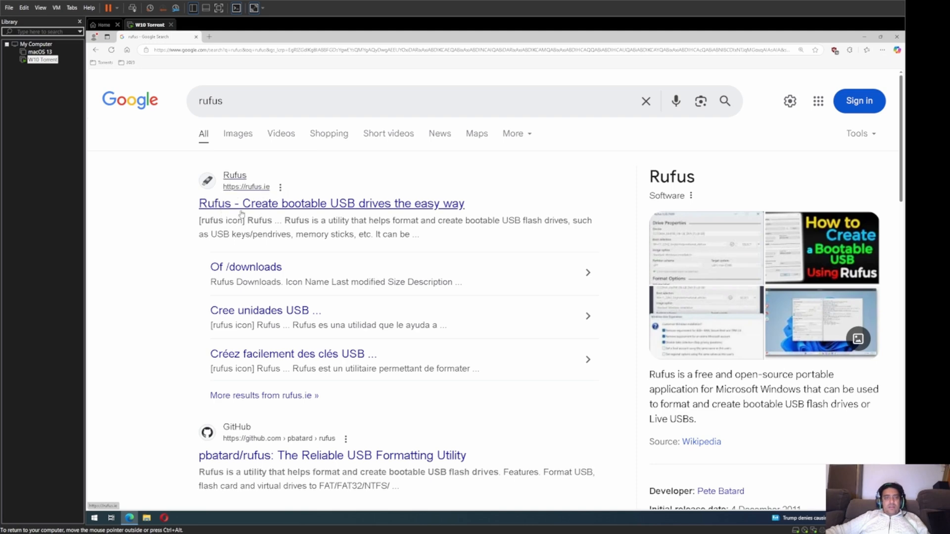
mouse_move(460, 206)
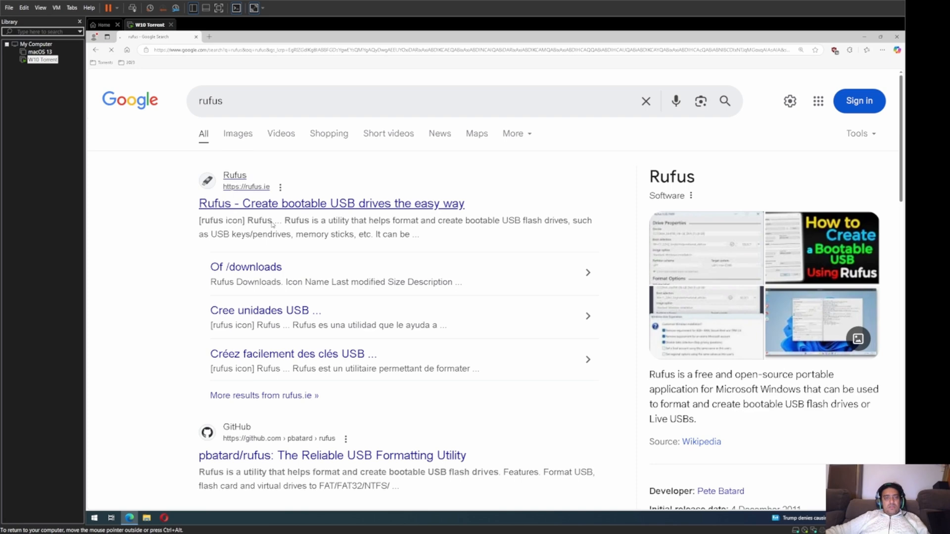
click(330, 203)
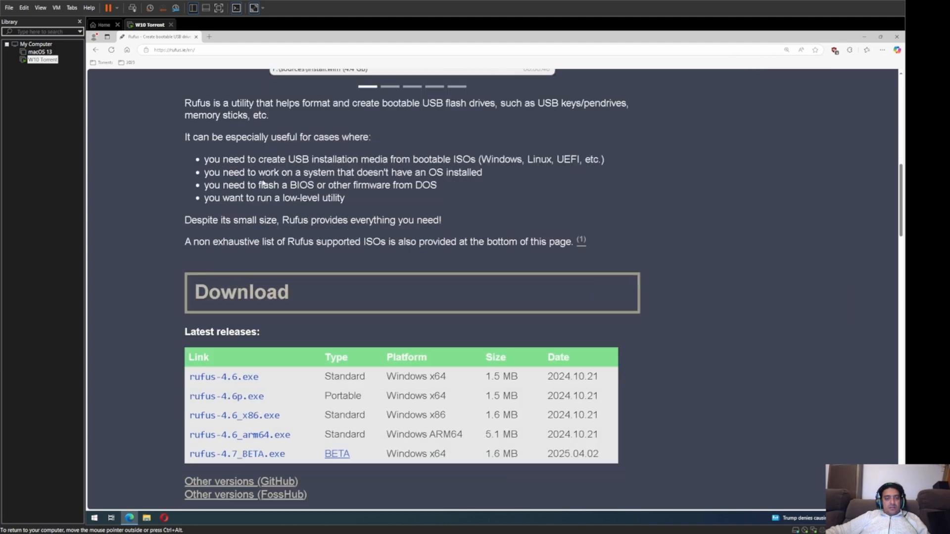
mouse_move(223, 376)
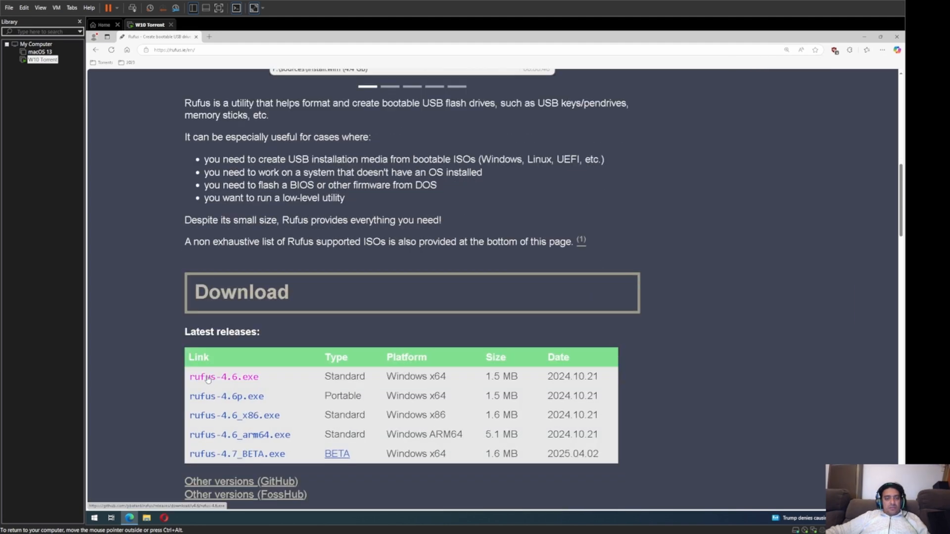
mouse_move(237, 453)
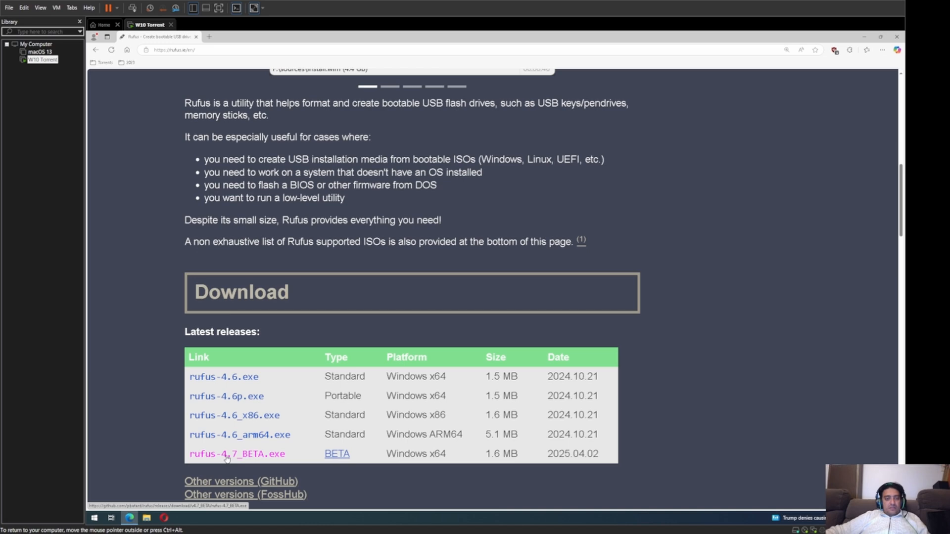
mouse_move(332, 383)
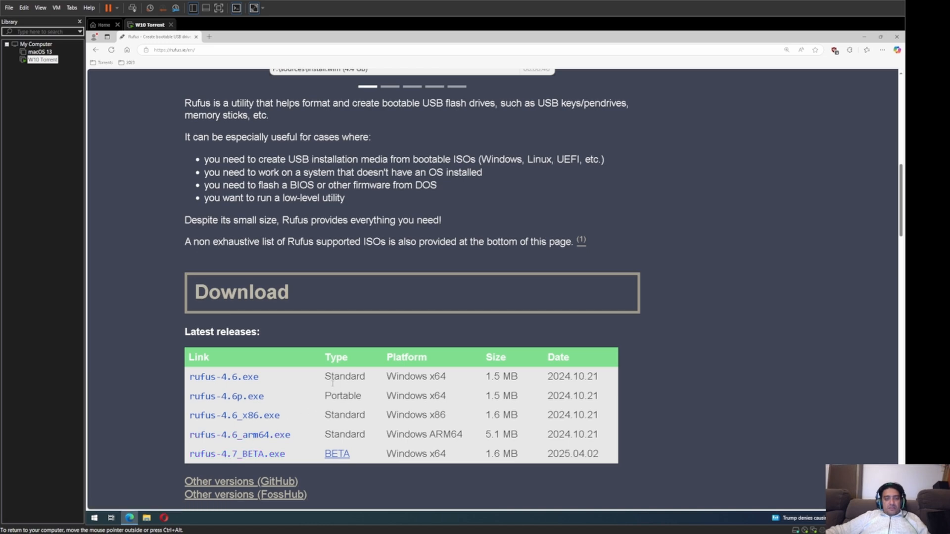
mouse_move(228, 396)
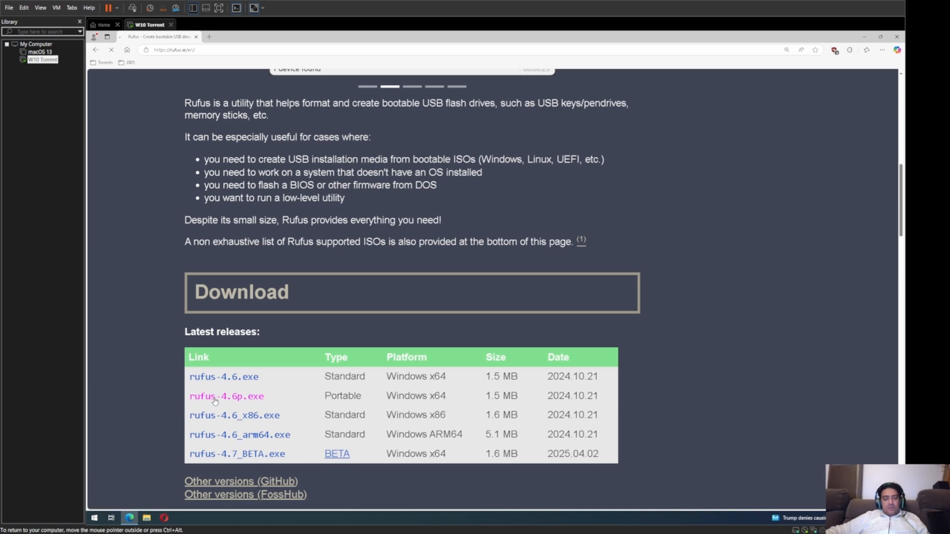
Step: Download and launch rufus-4.6p.exe, answering its online update-check prompt
click(226, 396)
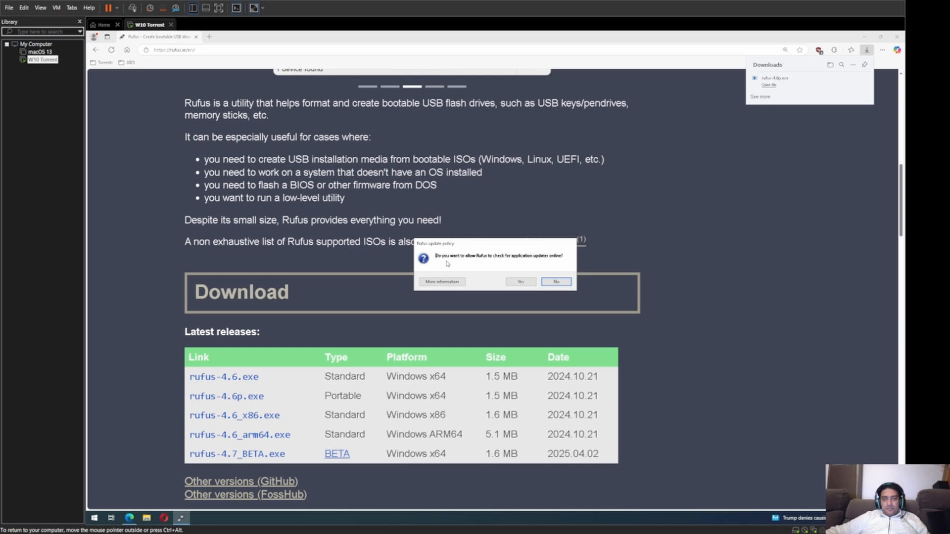
mouse_move(505, 260)
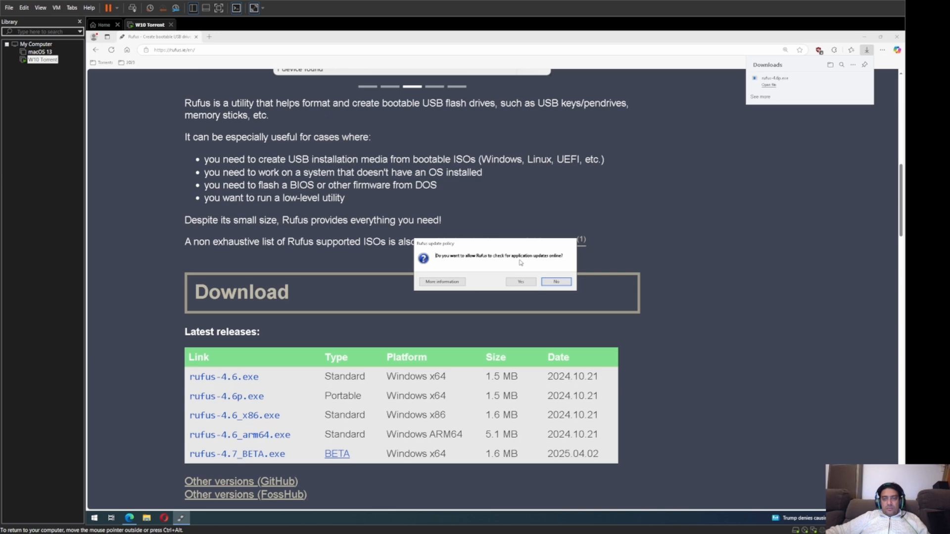
click(555, 281)
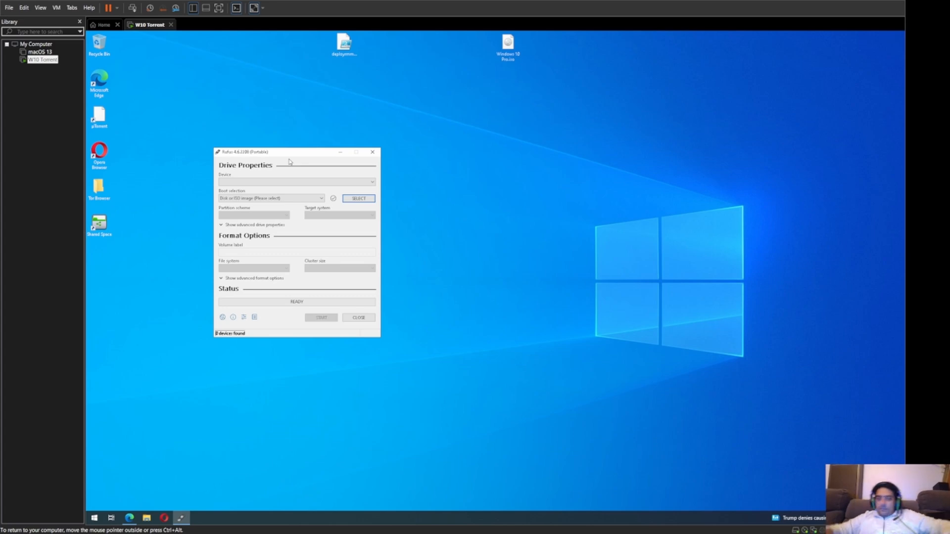
mouse_move(372, 211)
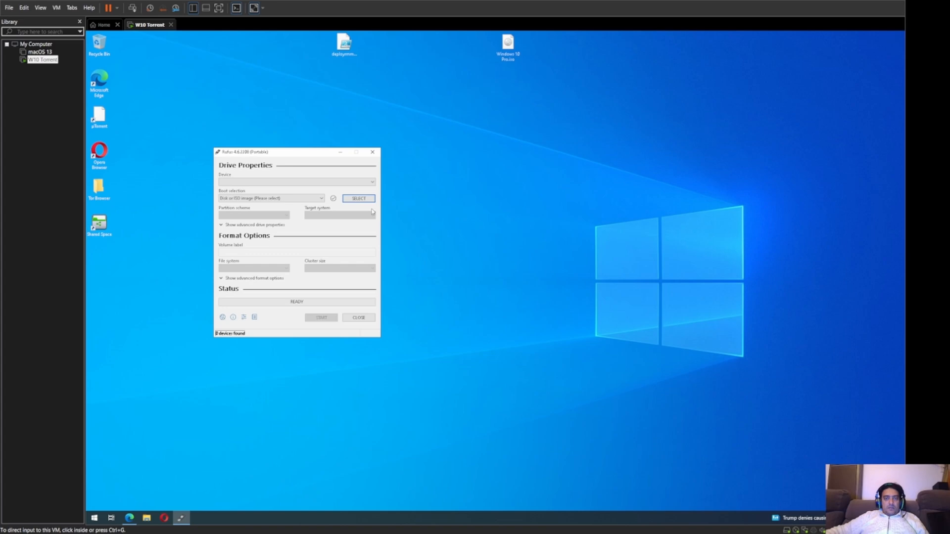
mouse_move(435, 344)
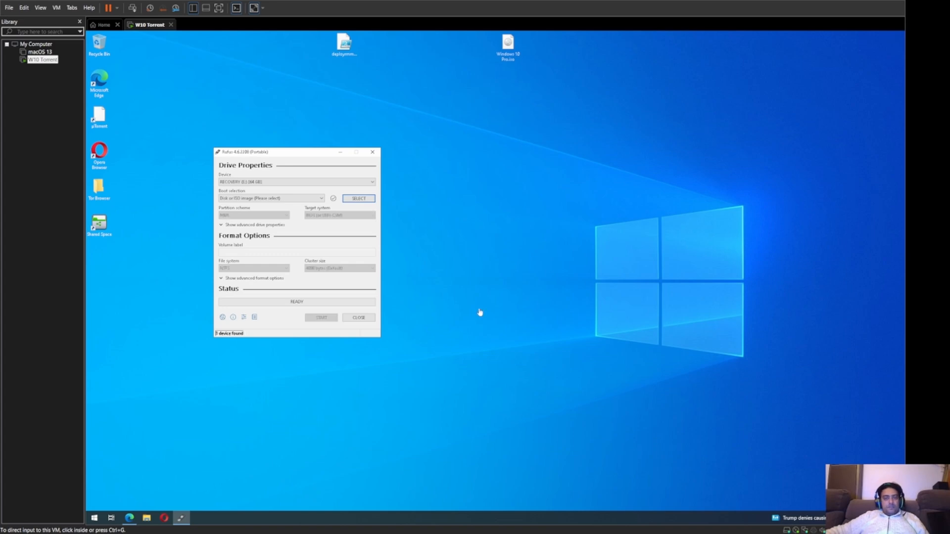
Step: Focus the VM so Rufus lists the attached RECOVERY drive under Device
click(296, 182)
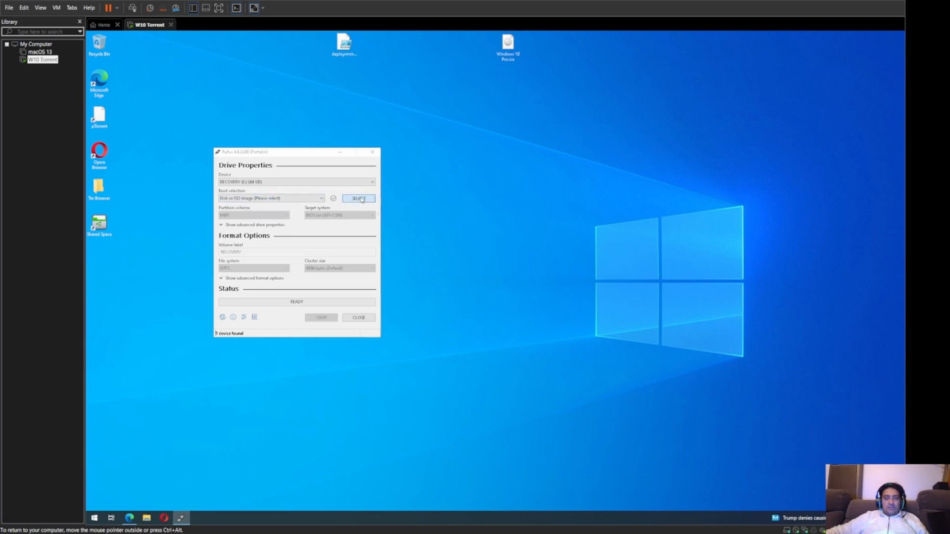
Step: Select 'Windows 10 Pro.iso' from the Desktop as Rufus's boot image
click(358, 198)
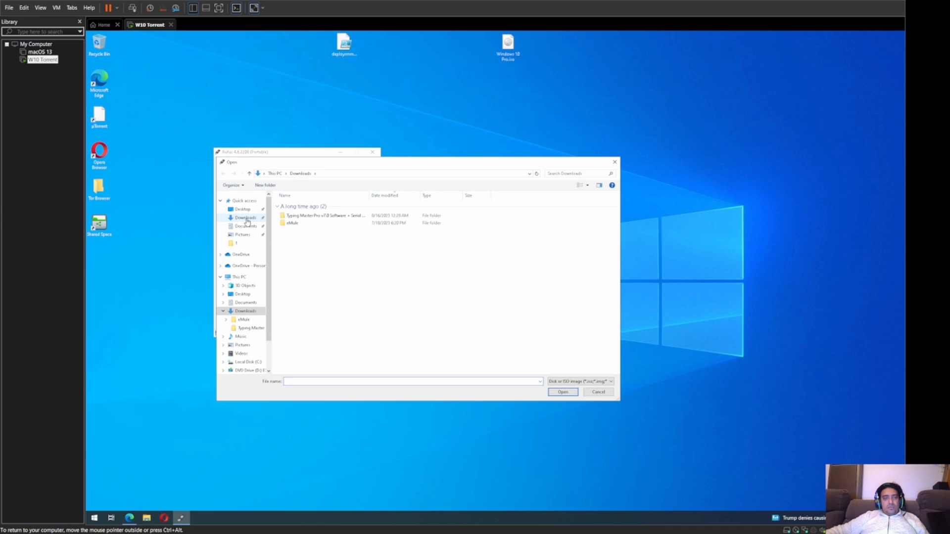
click(242, 209)
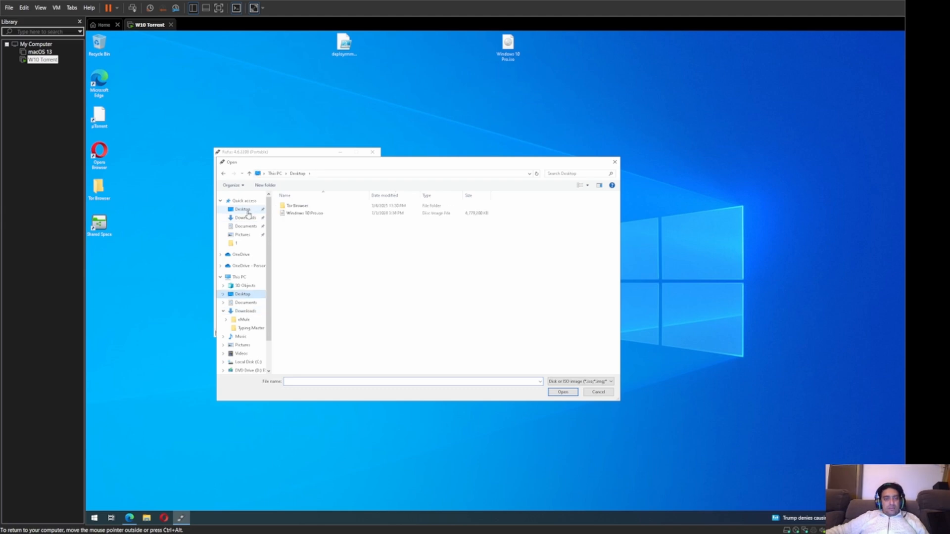
click(305, 212)
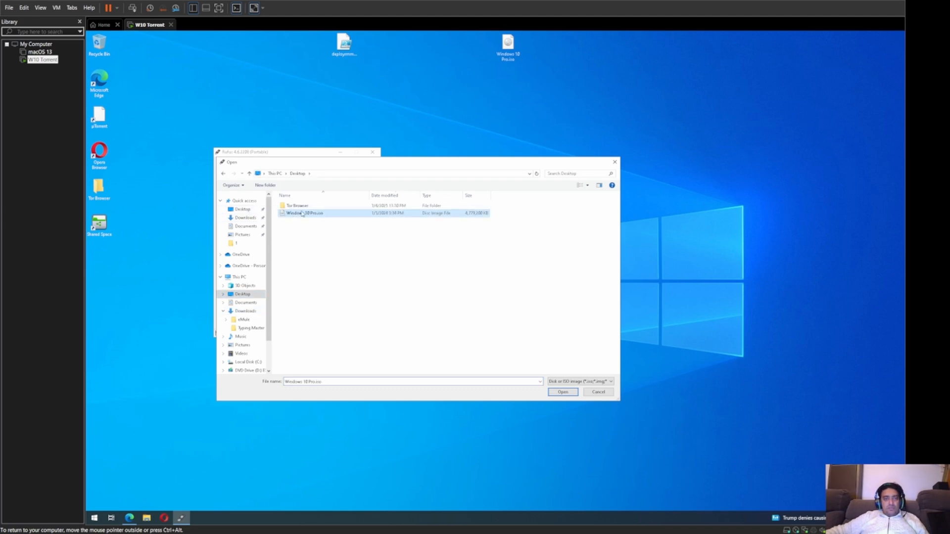
click(562, 392)
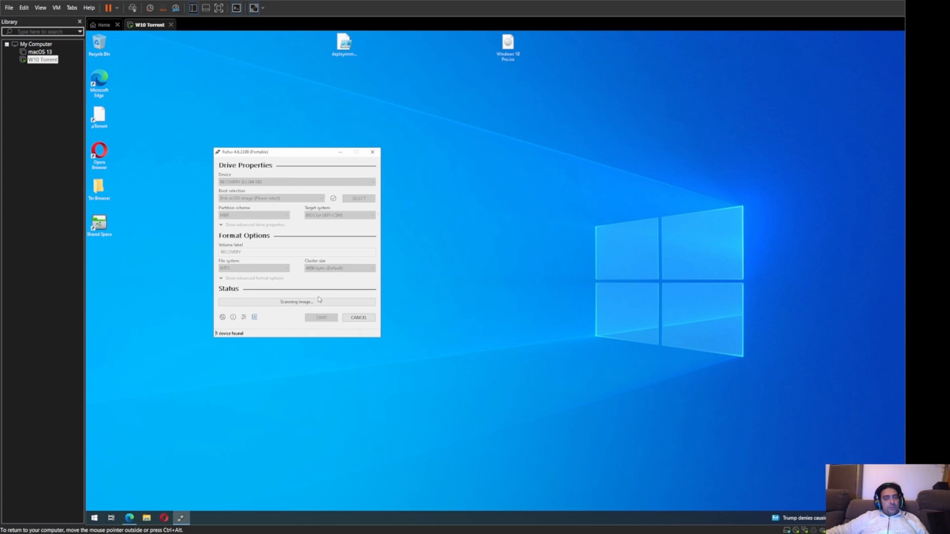
mouse_move(274, 222)
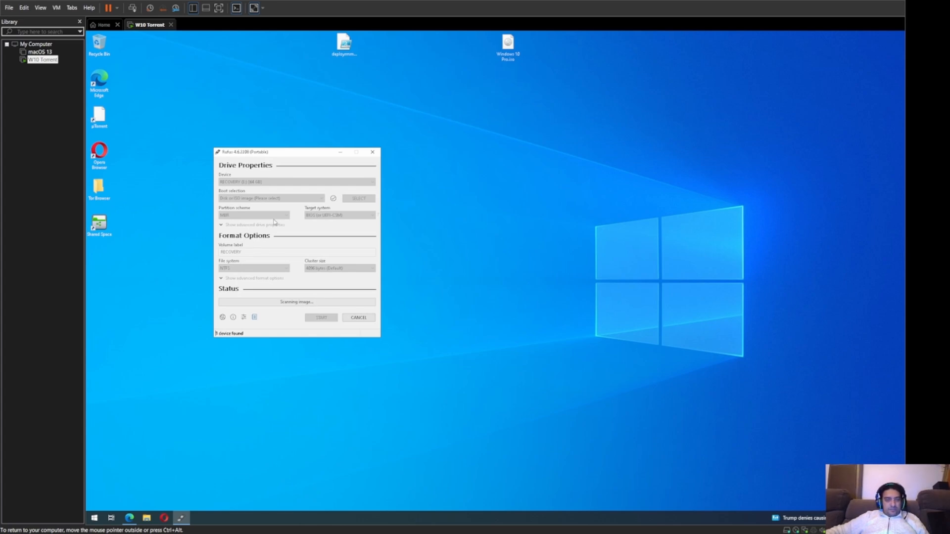
mouse_move(264, 310)
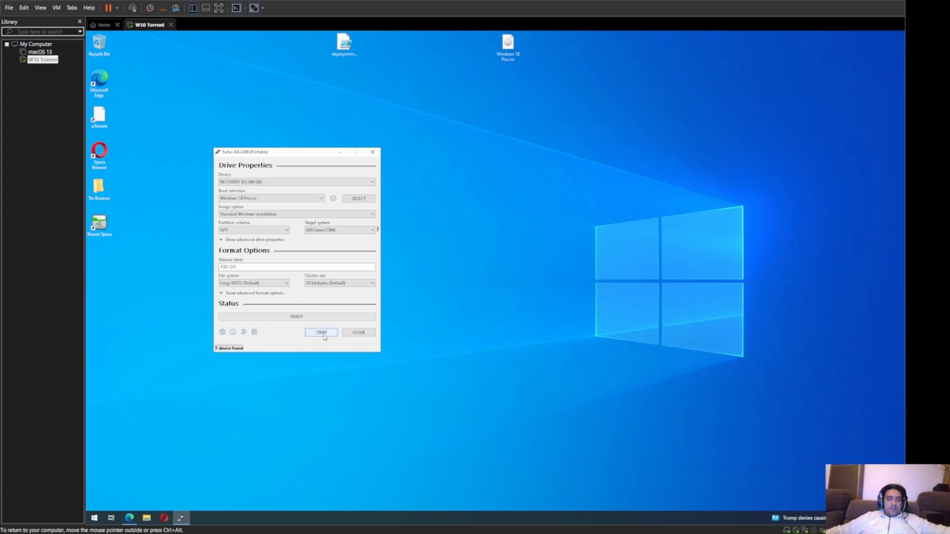
click(297, 267)
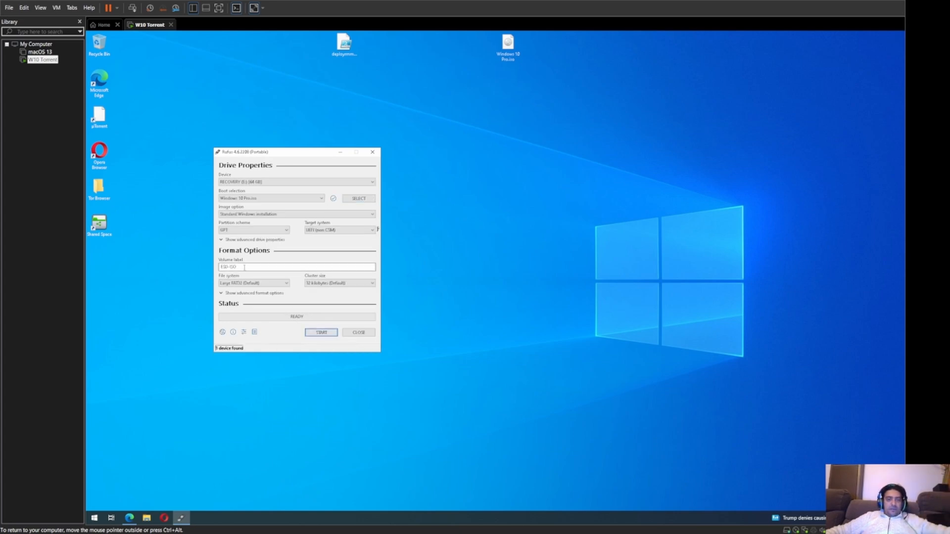
triple_click(254, 267)
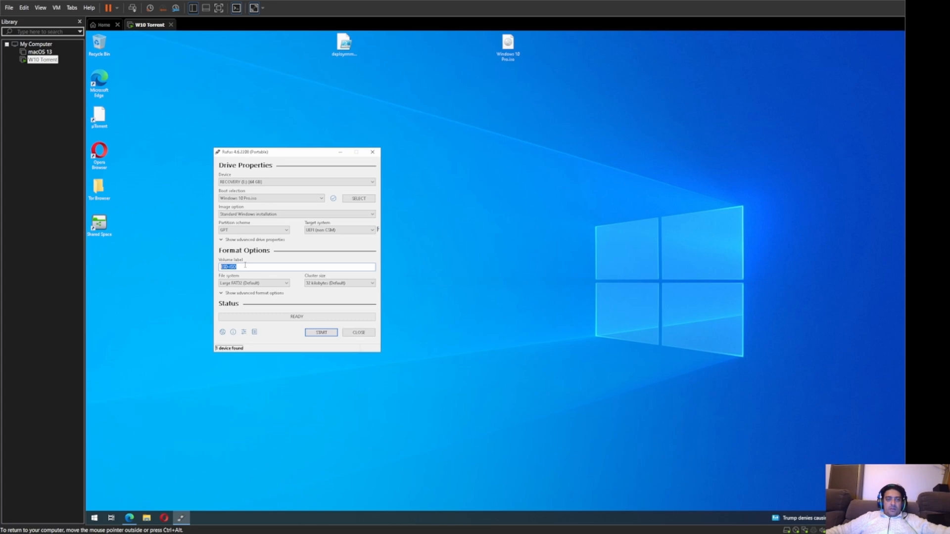
mouse_move(257, 260)
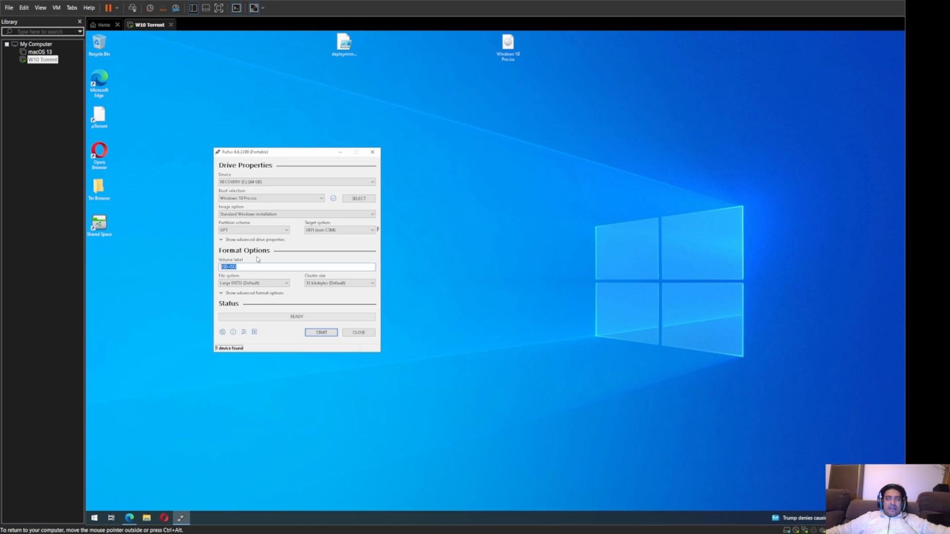
mouse_move(266, 268)
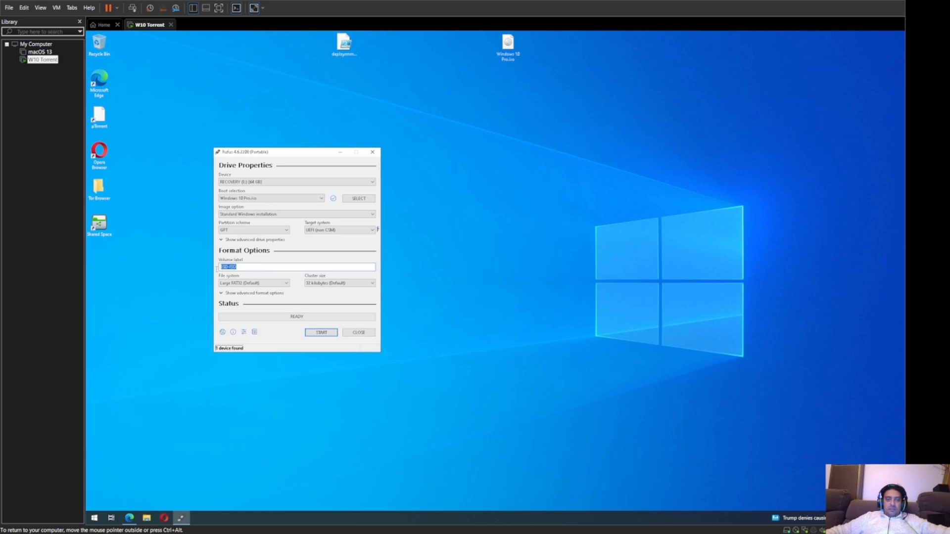
mouse_move(344, 252)
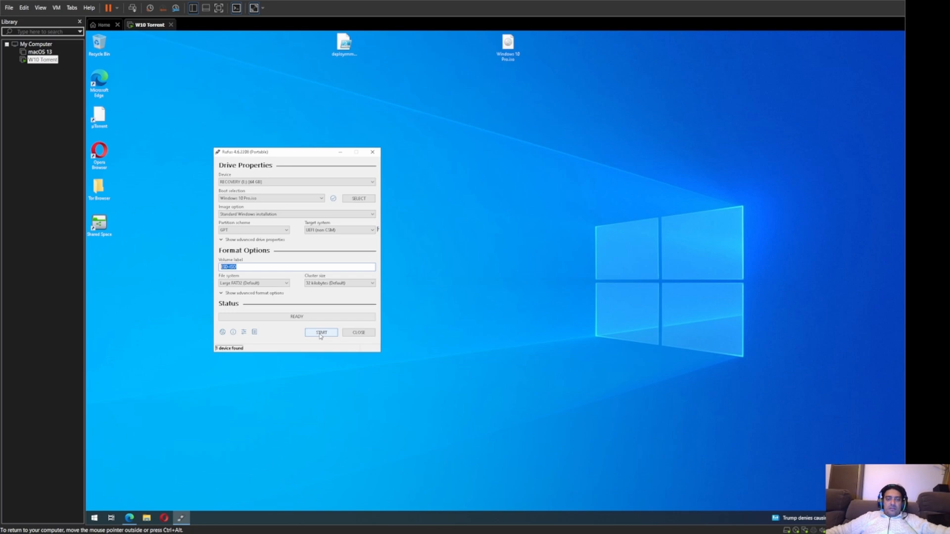
mouse_move(320, 332)
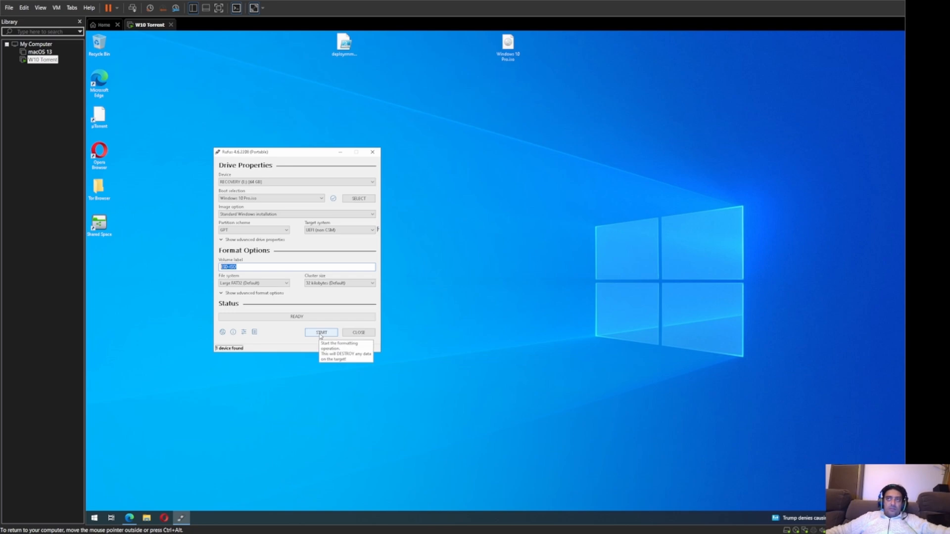
mouse_move(418, 157)
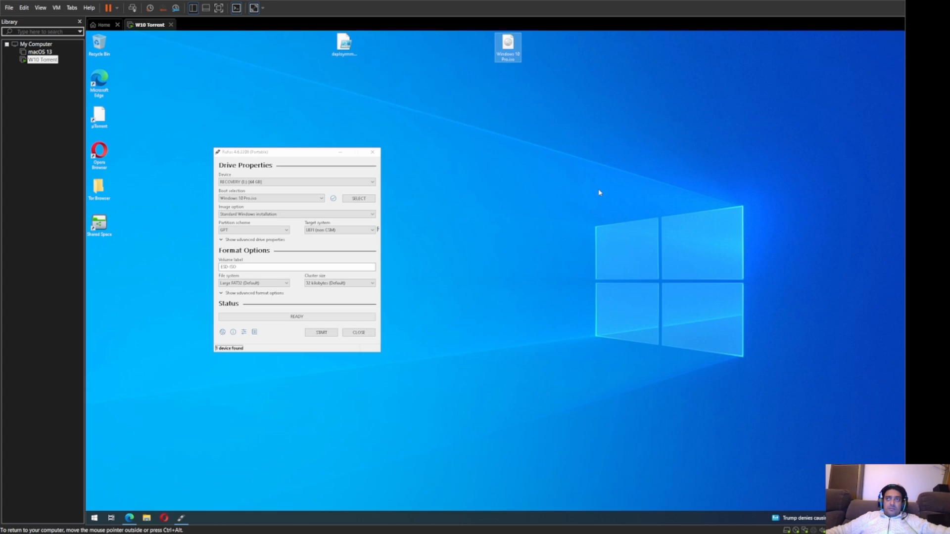
mouse_move(548, 430)
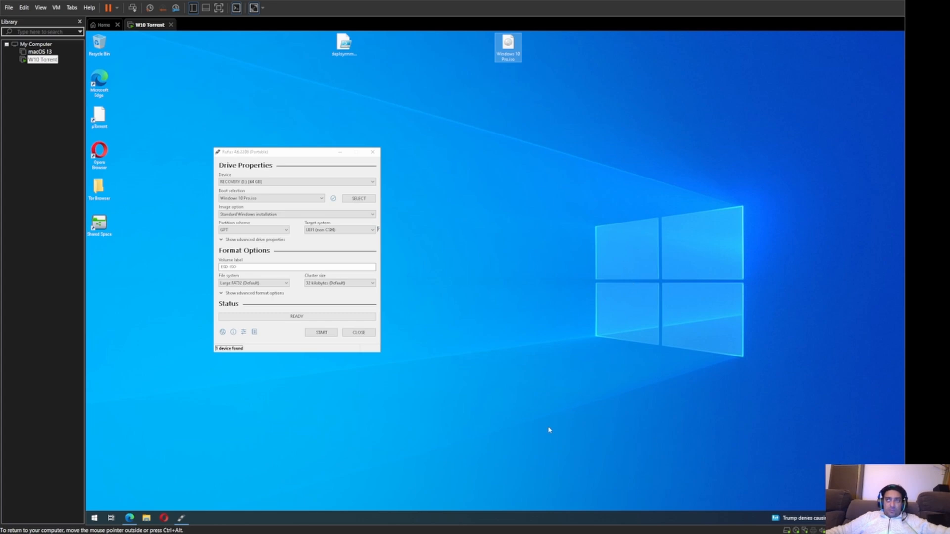
mouse_move(361, 313)
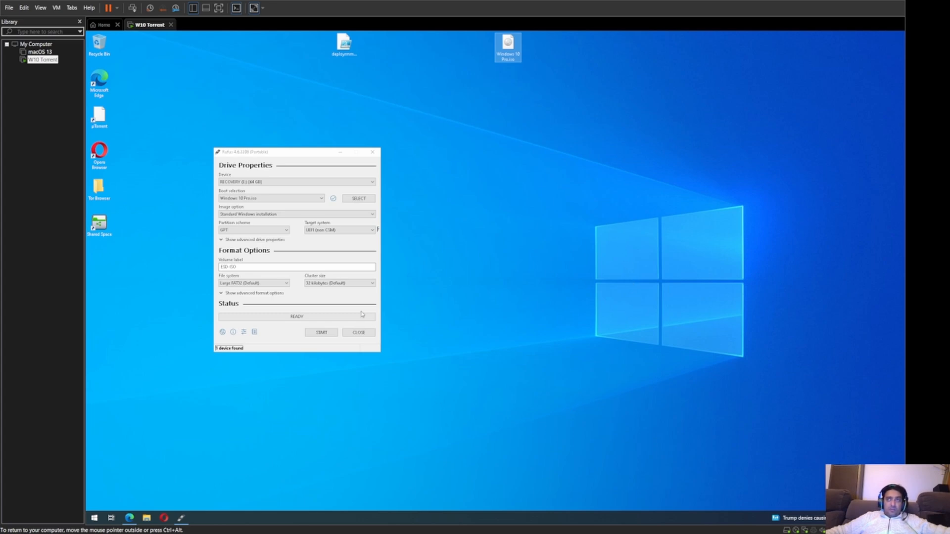
mouse_move(411, 227)
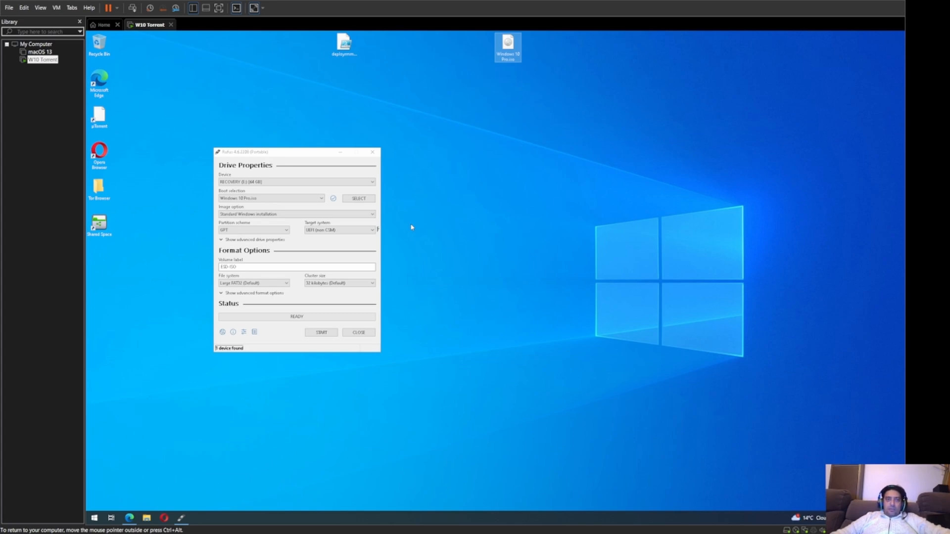
mouse_move(453, 270)
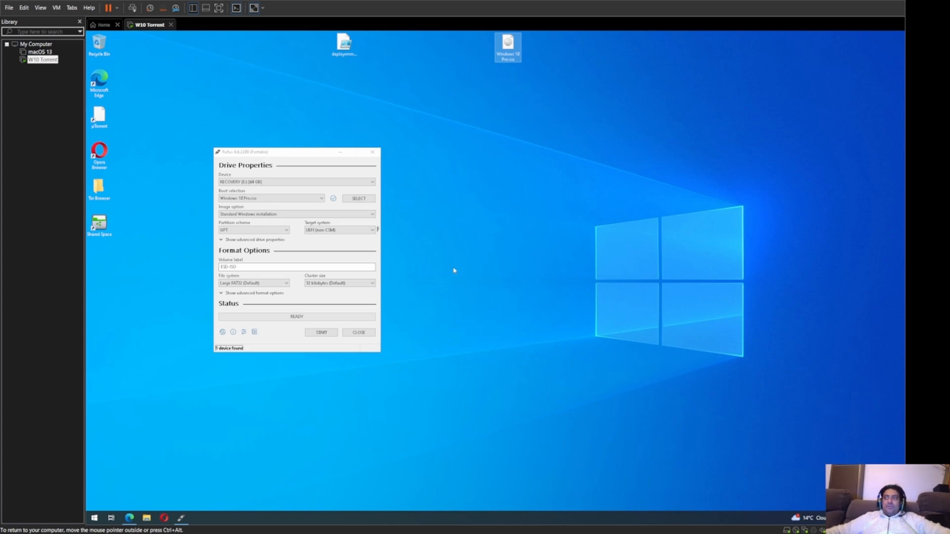